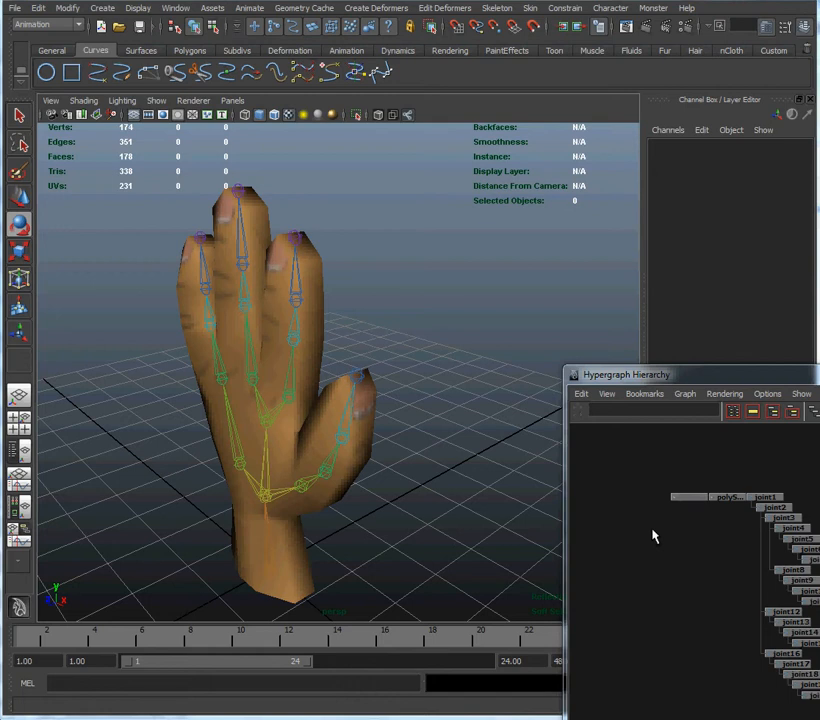
{"action": "mouse_move", "coordinate": [332, 288]}
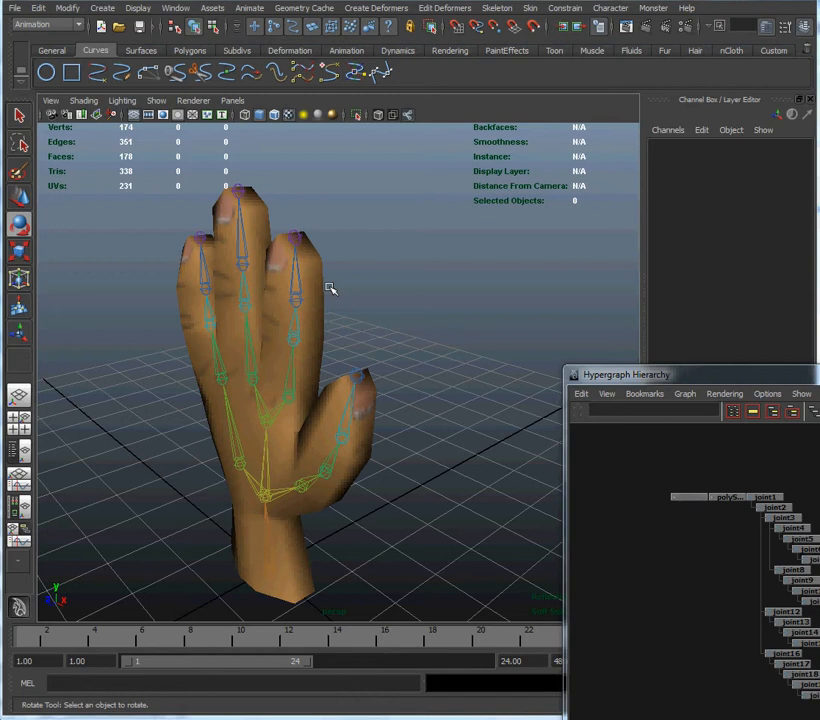
{"action": "mouse_move", "coordinate": [288, 400]}
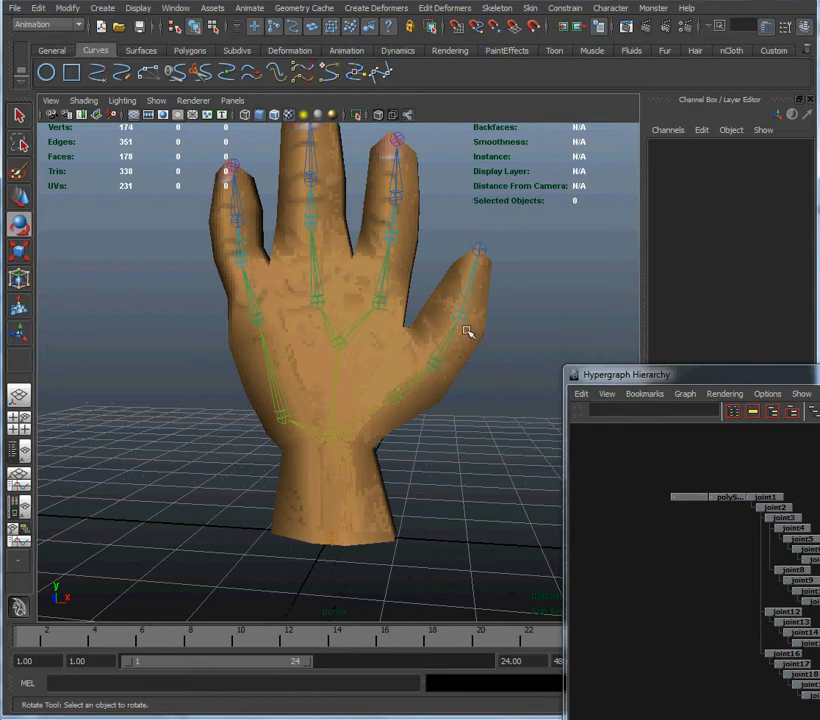
- Inspect the hand skeleton, then create a NURBS circle on the grid from the Curves shelf
{"action": "left_click_drag", "start_coordinate": [468, 332], "coordinate": [404, 322]}
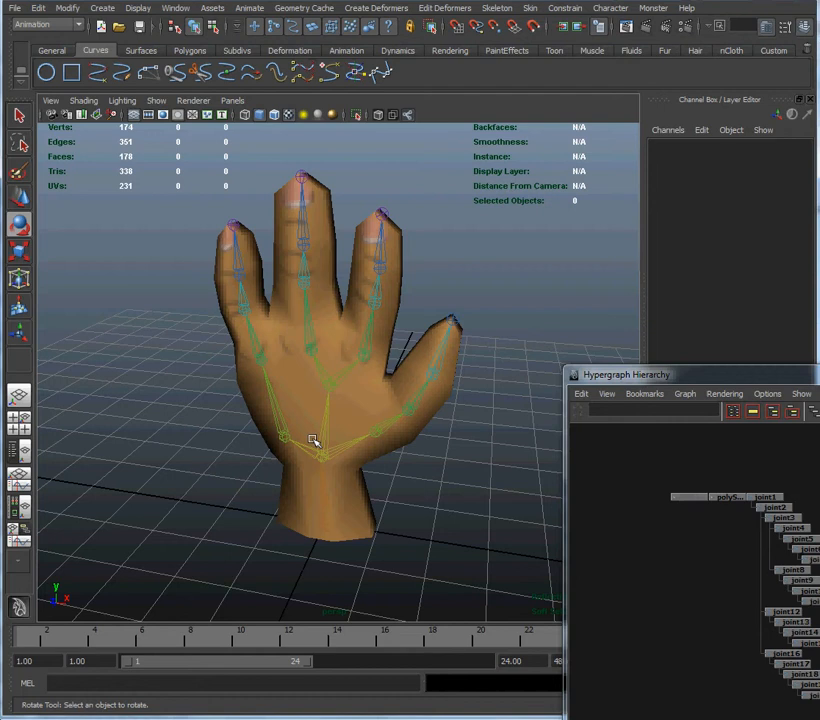
{"action": "left_click_drag", "start_coordinate": [630, 374], "coordinate": [612, 340]}
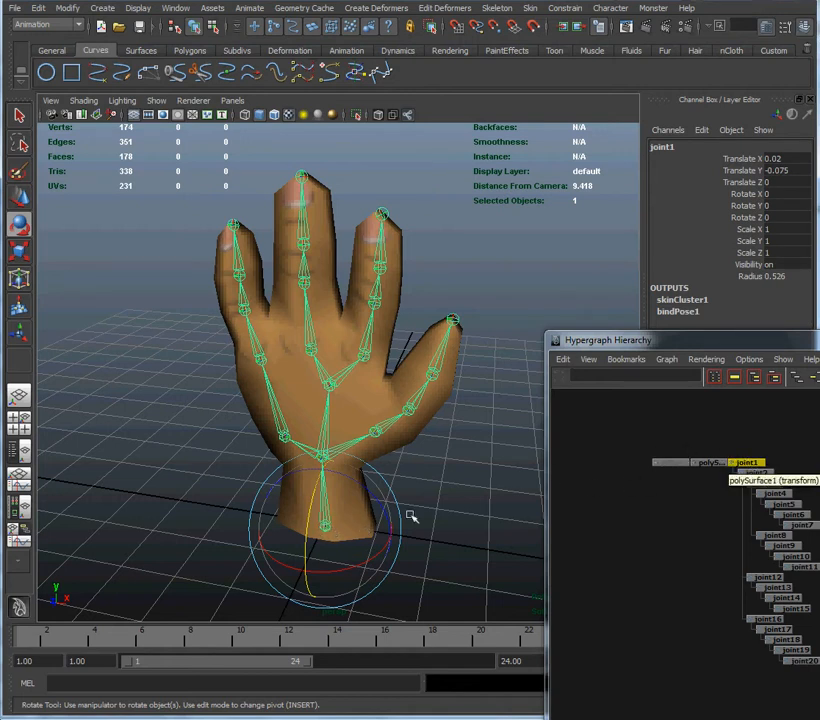
{"action": "mouse_move", "coordinate": [336, 512]}
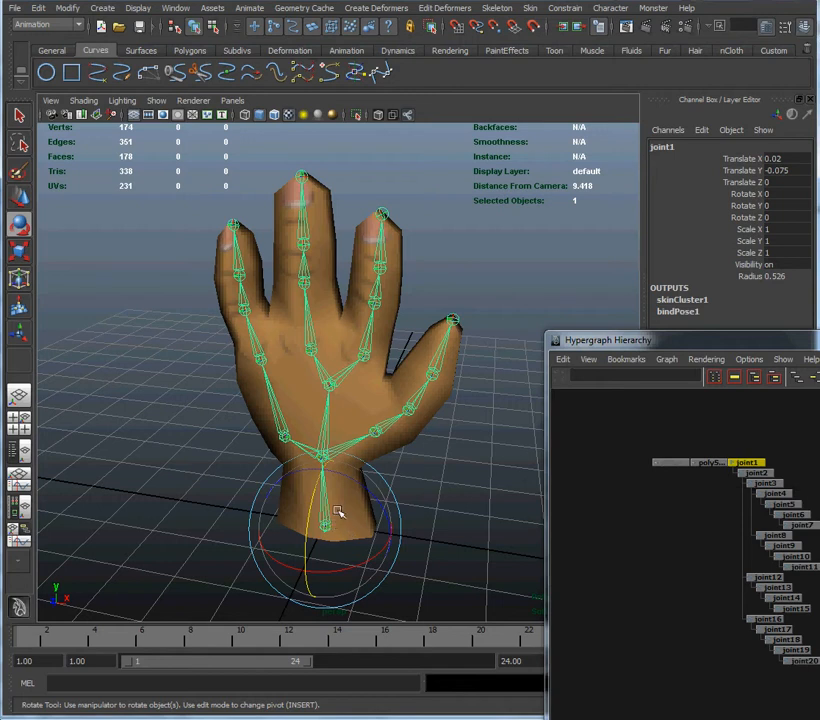
{"action": "mouse_move", "coordinate": [332, 508]}
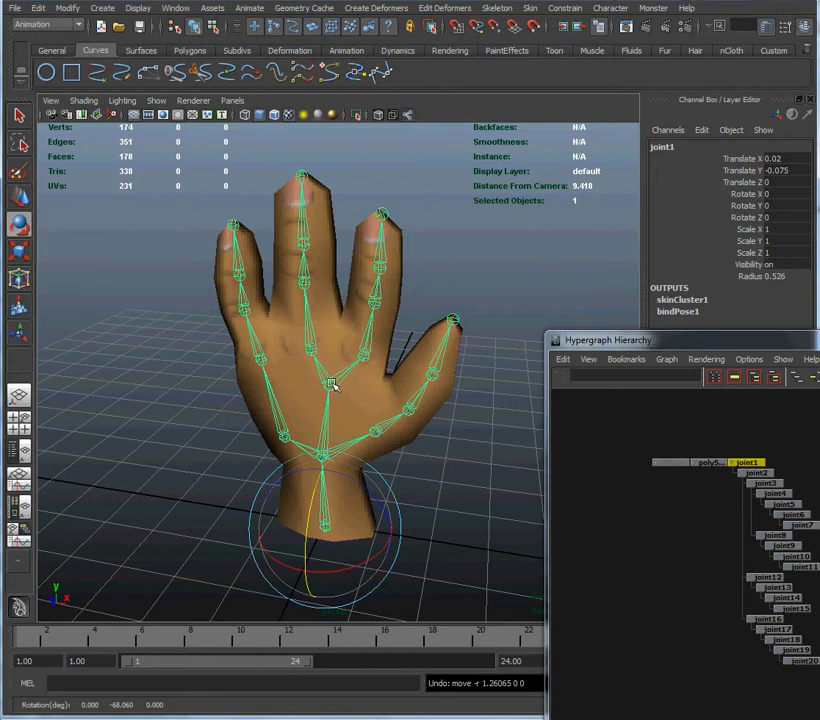
{"action": "left_click", "coordinate": [764, 482]}
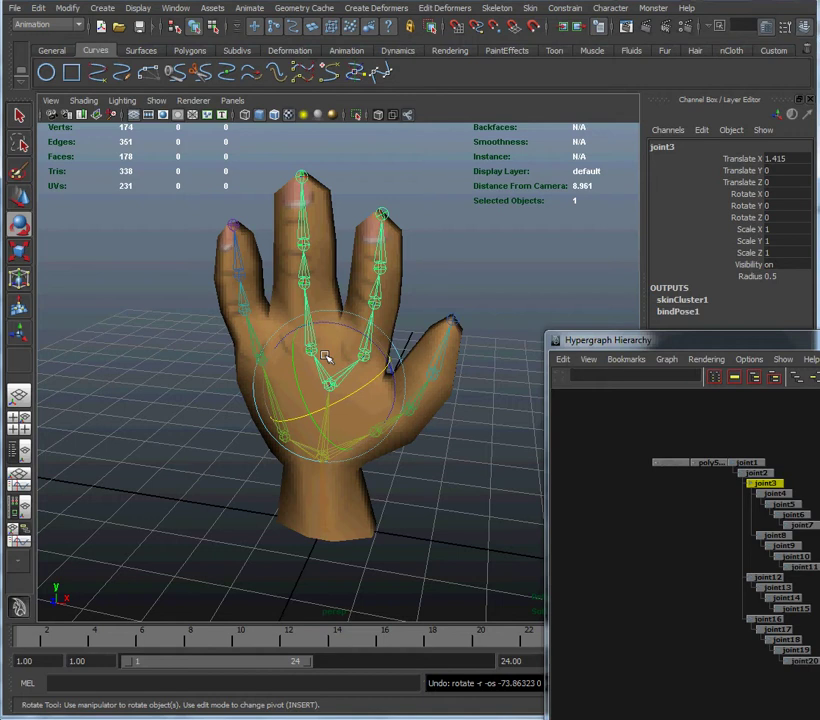
{"action": "left_click", "coordinate": [436, 412]}
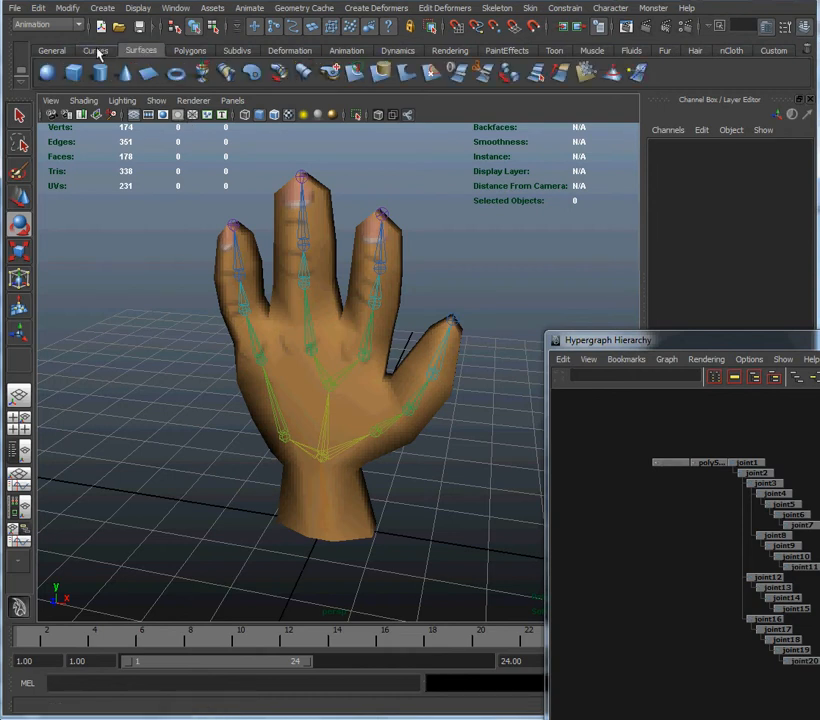
{"action": "left_click", "coordinate": [96, 50]}
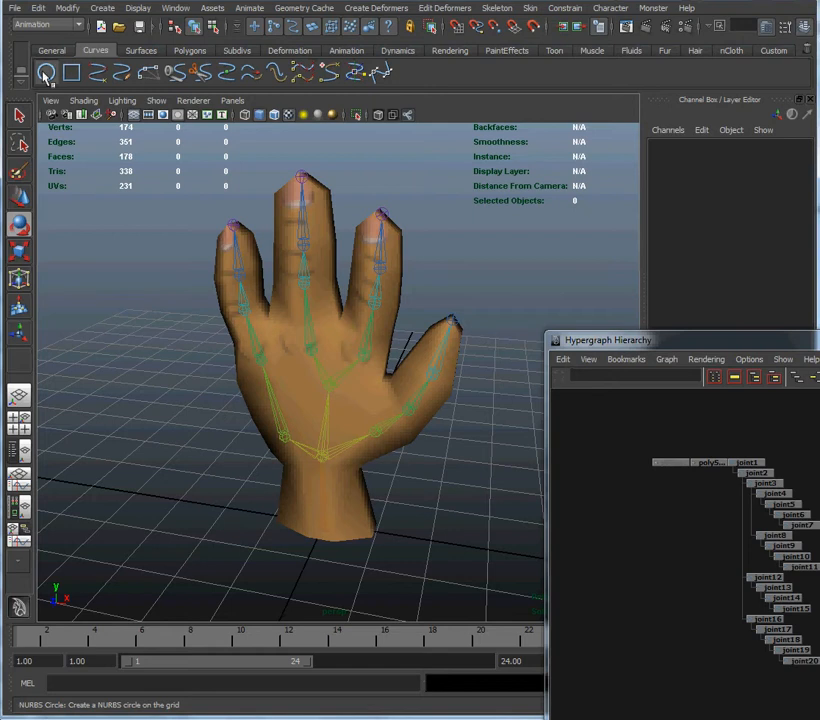
{"action": "left_click", "coordinate": [44, 72]}
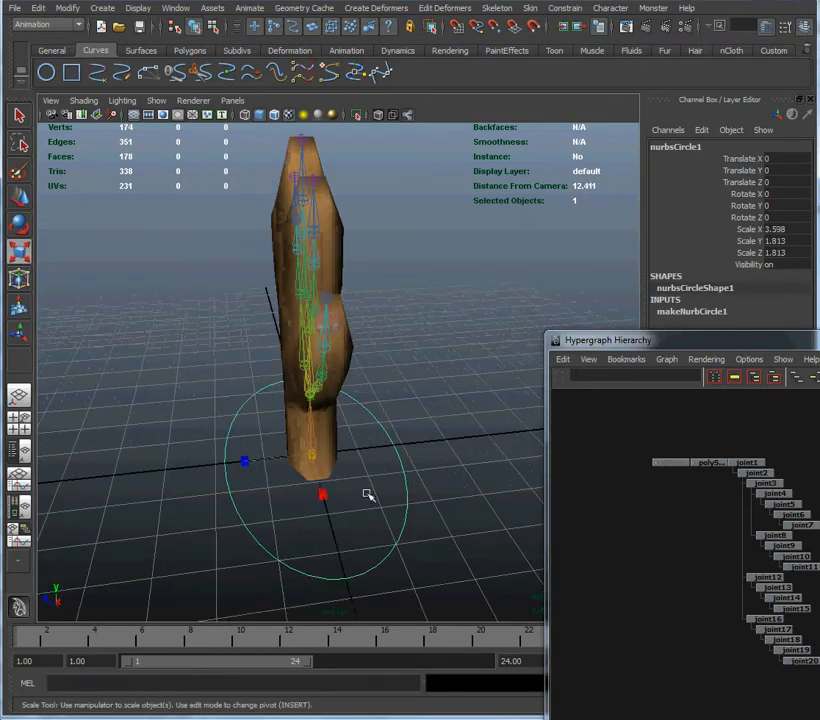
- Scale the circle up and stretch it into a wide ellipse around the hand's base
{"action": "left_click_drag", "start_coordinate": [368, 496], "coordinate": [404, 496]}
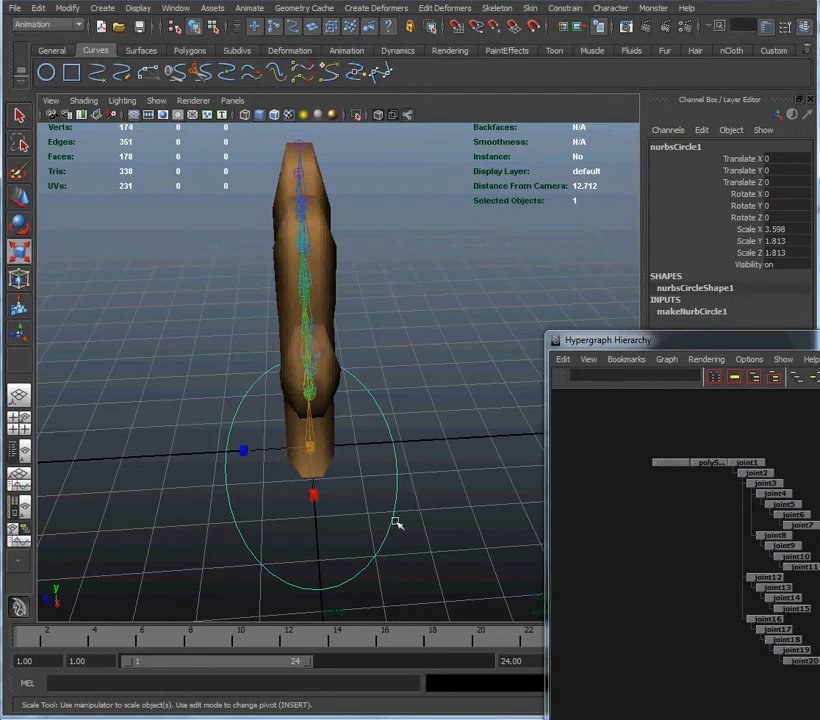
{"action": "left_click_drag", "start_coordinate": [396, 522], "coordinate": [384, 504]}
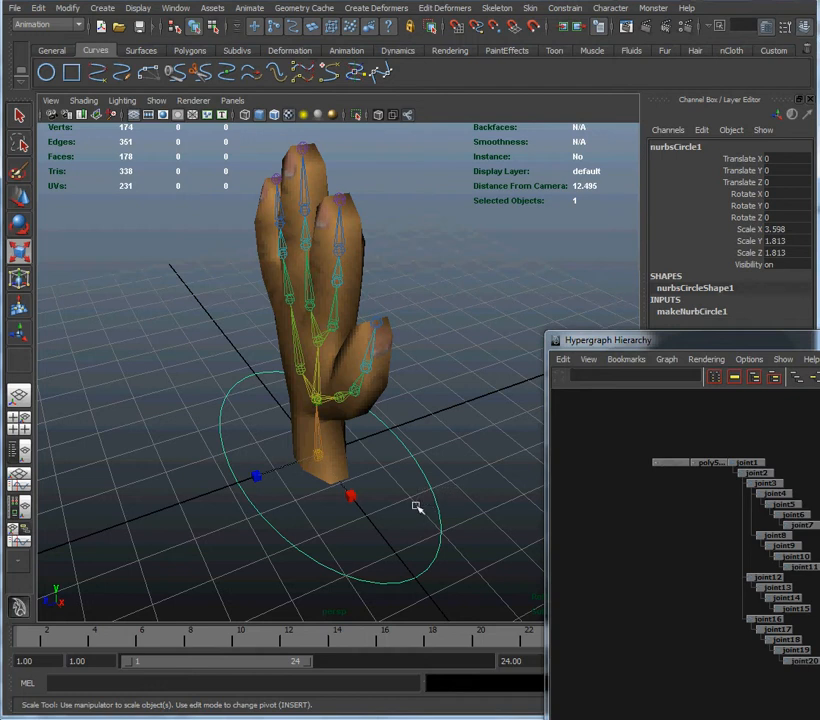
{"action": "mouse_move", "coordinate": [508, 424]}
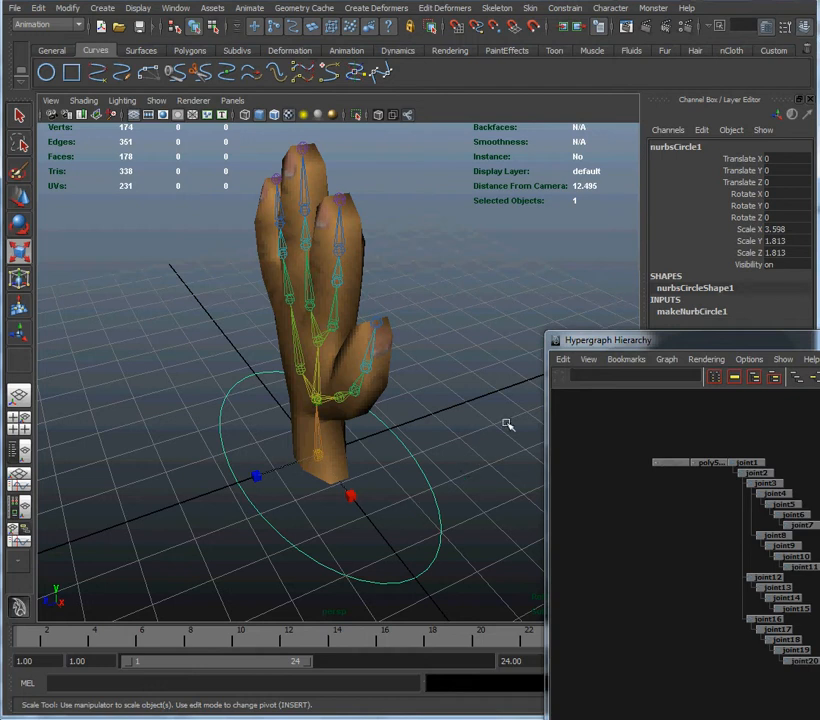
- Rename the circle to ctrlRoot and freeze its transformations so its values reset
{"action": "double_click", "coordinate": [676, 146]}
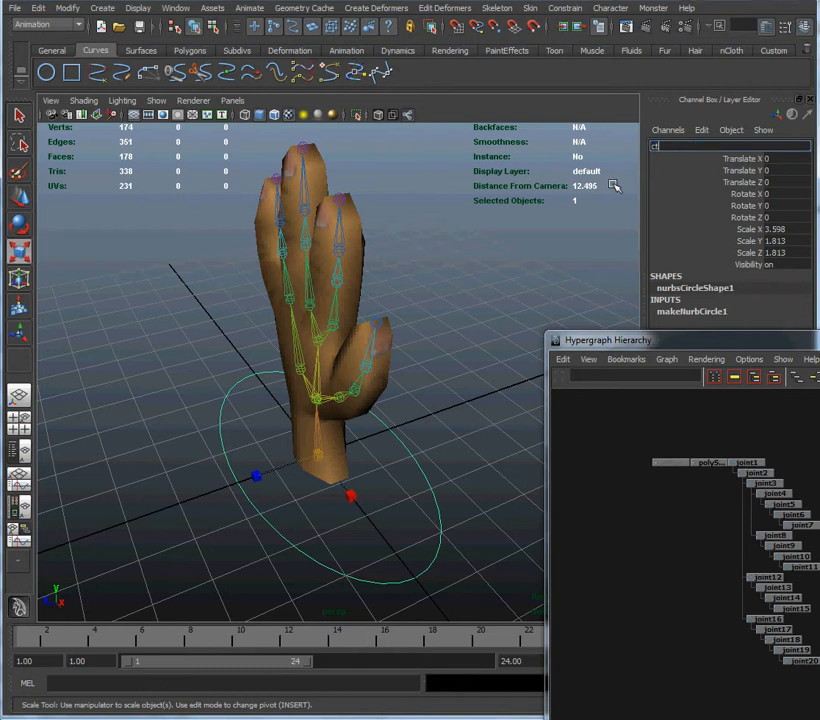
{"action": "type", "text": "ctrlRoot"}
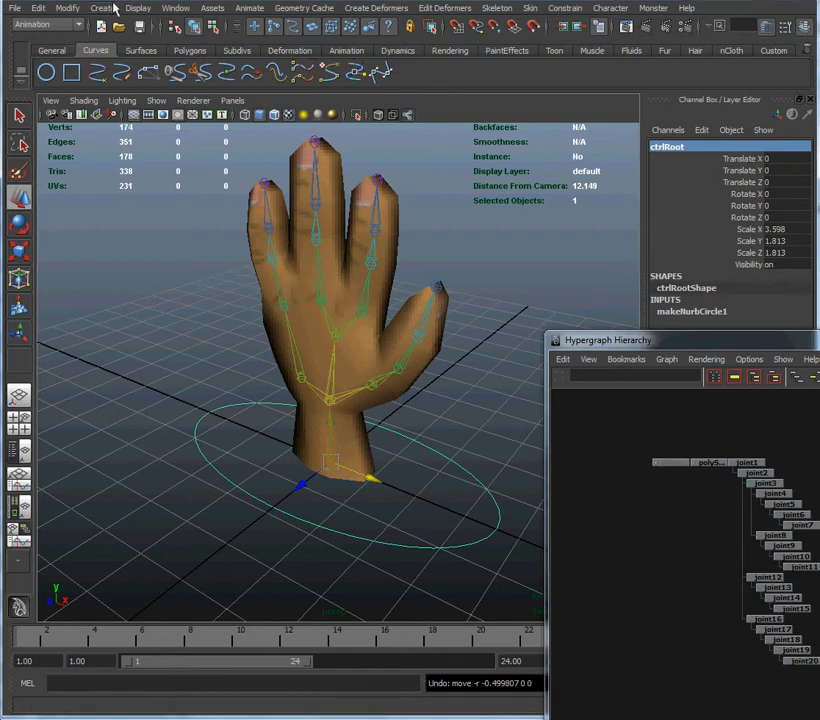
{"action": "left_click", "coordinate": [66, 8]}
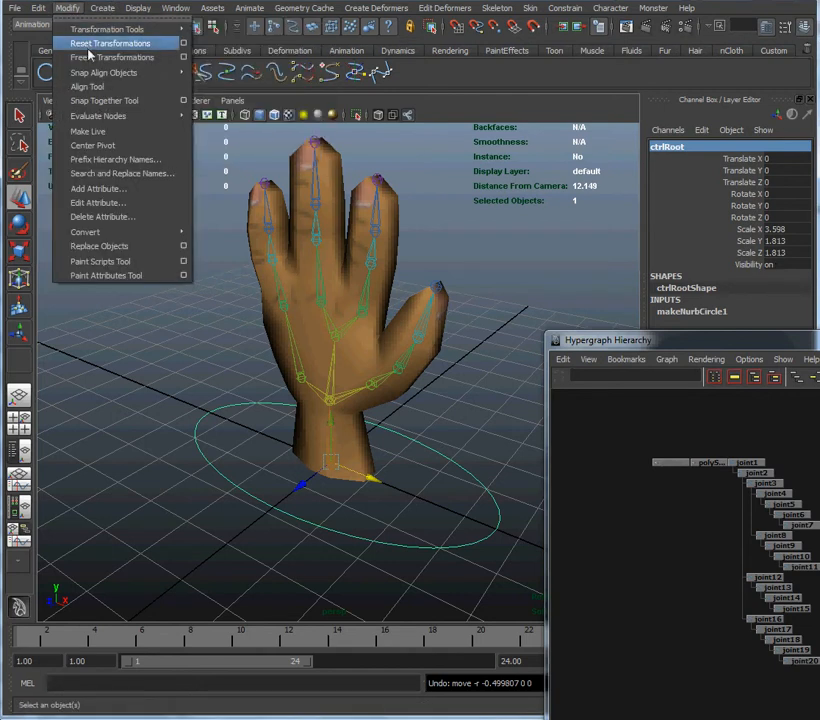
{"action": "left_click", "coordinate": [112, 44]}
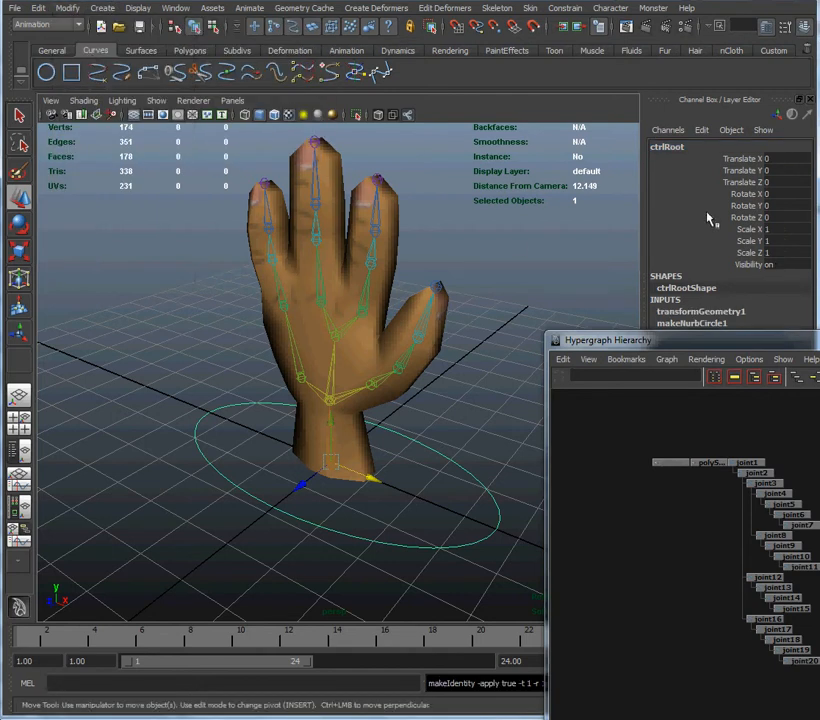
{"action": "mouse_move", "coordinate": [764, 250]}
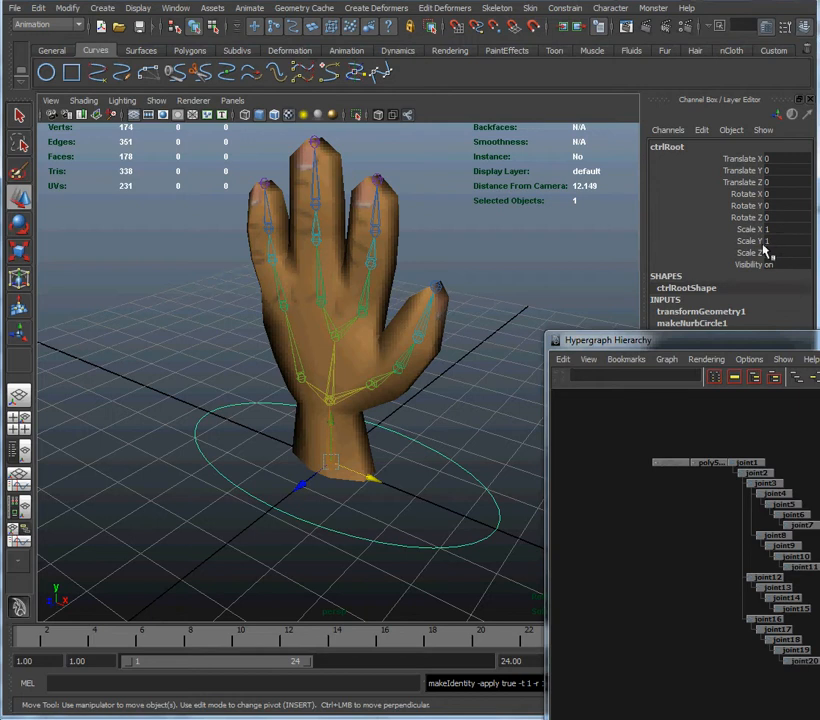
{"action": "mouse_move", "coordinate": [770, 164]}
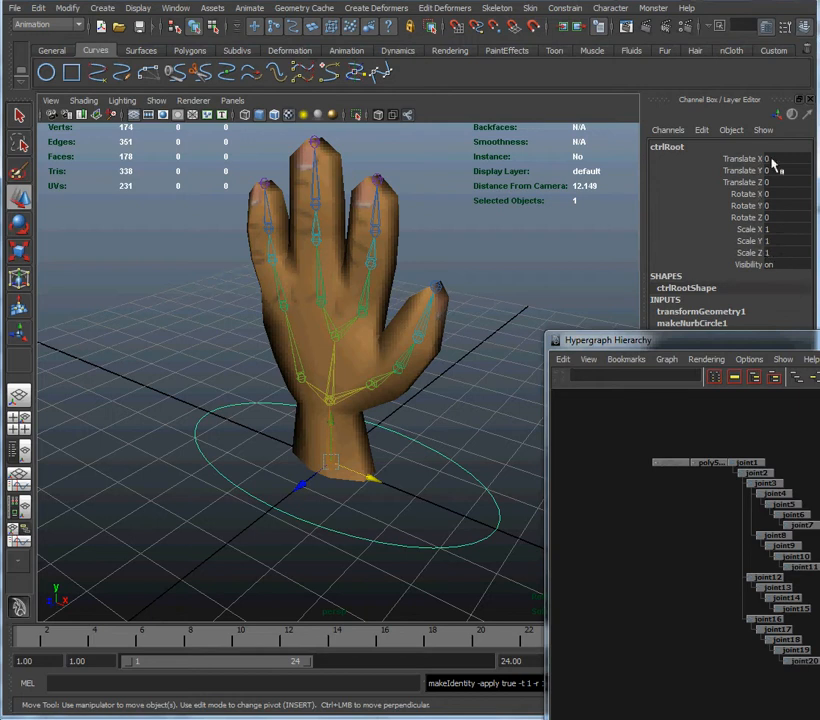
{"action": "mouse_move", "coordinate": [780, 252]}
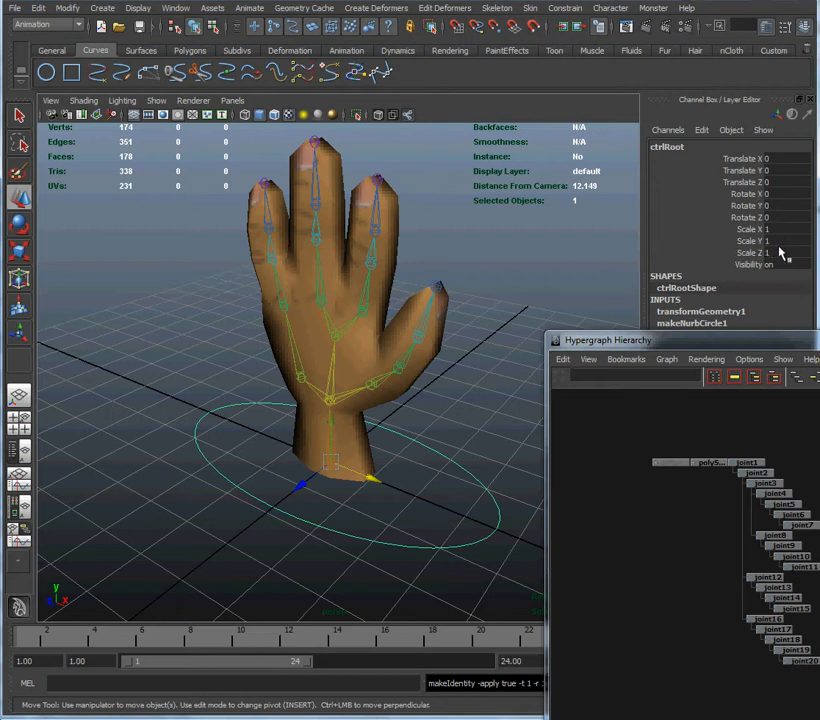
{"action": "mouse_move", "coordinate": [760, 262]}
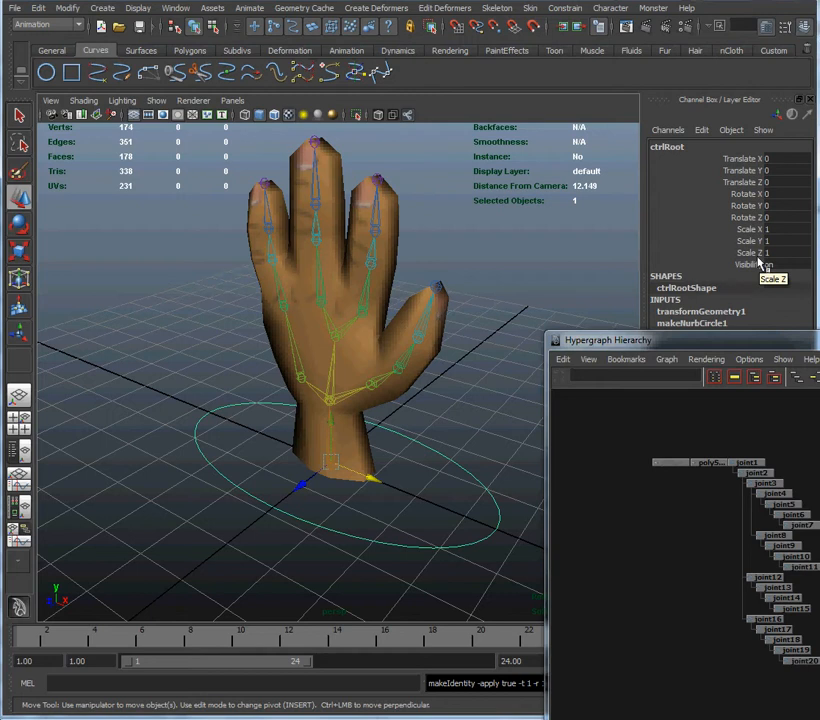
{"action": "mouse_move", "coordinate": [760, 258]}
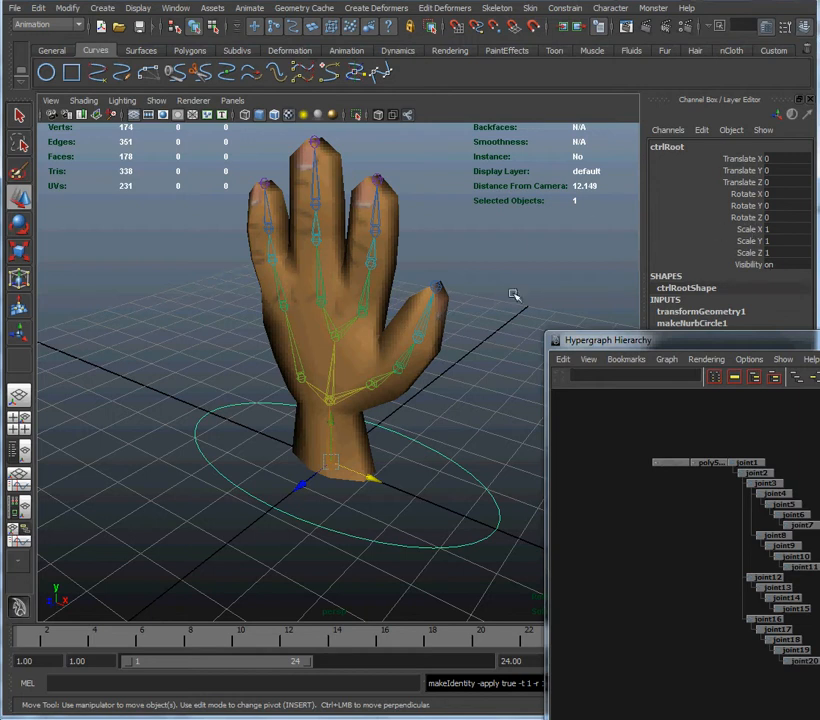
{"action": "mouse_move", "coordinate": [504, 306]}
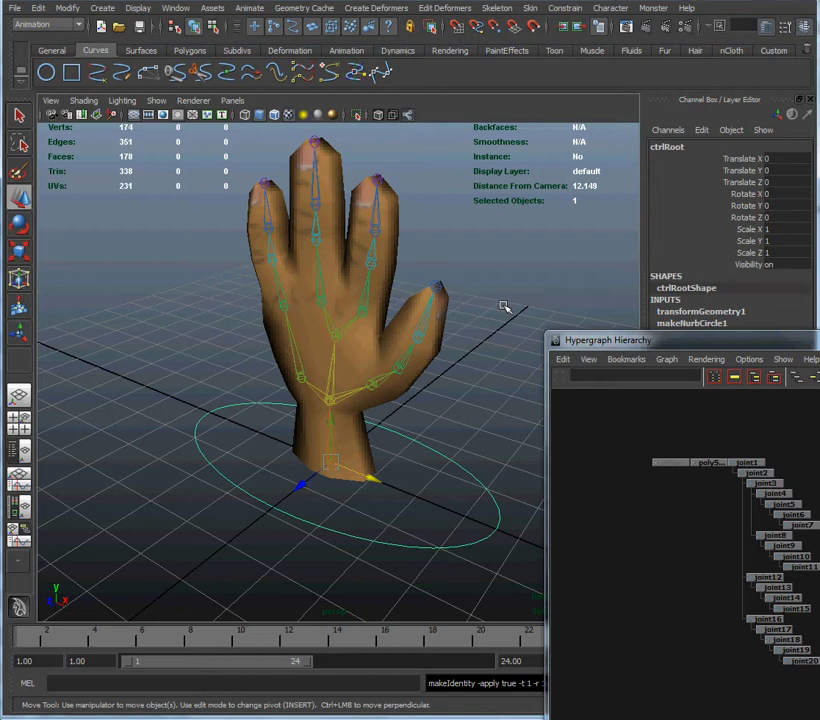
{"action": "mouse_move", "coordinate": [436, 464]}
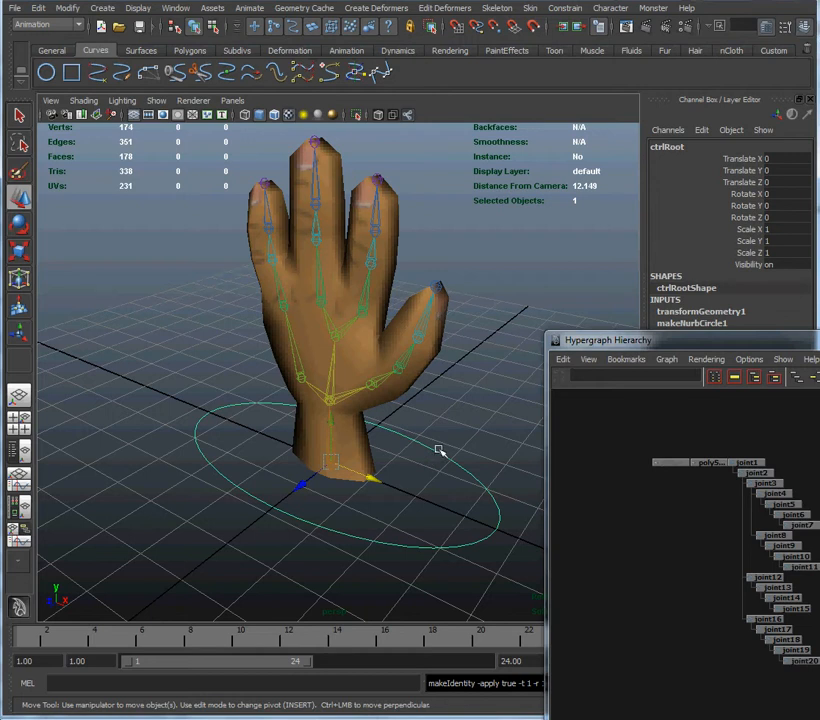
{"action": "mouse_move", "coordinate": [450, 438]}
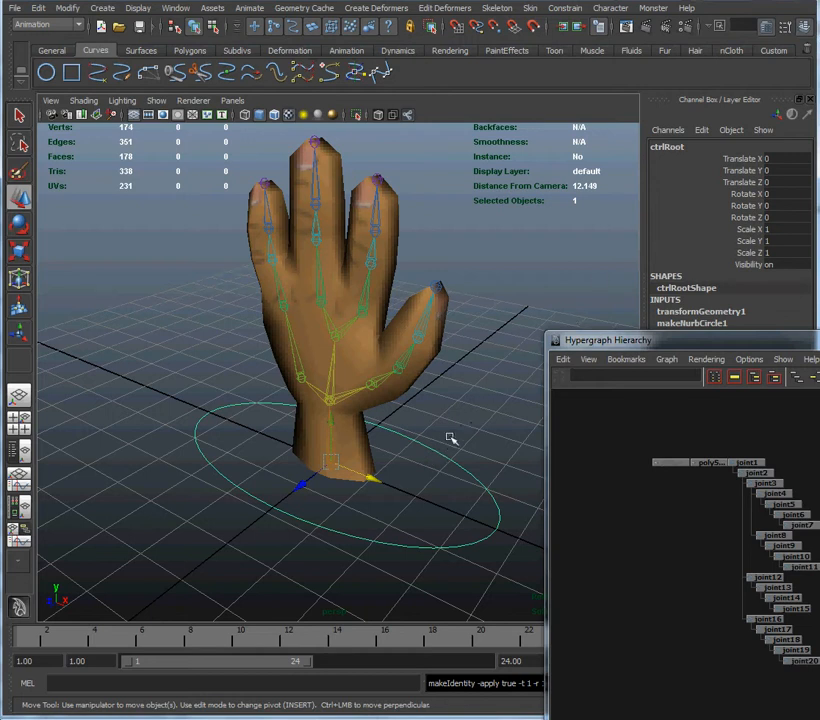
- Parent-constrain the hand's root joint to the ctrlRoot circle
{"action": "left_click", "coordinate": [456, 444]}
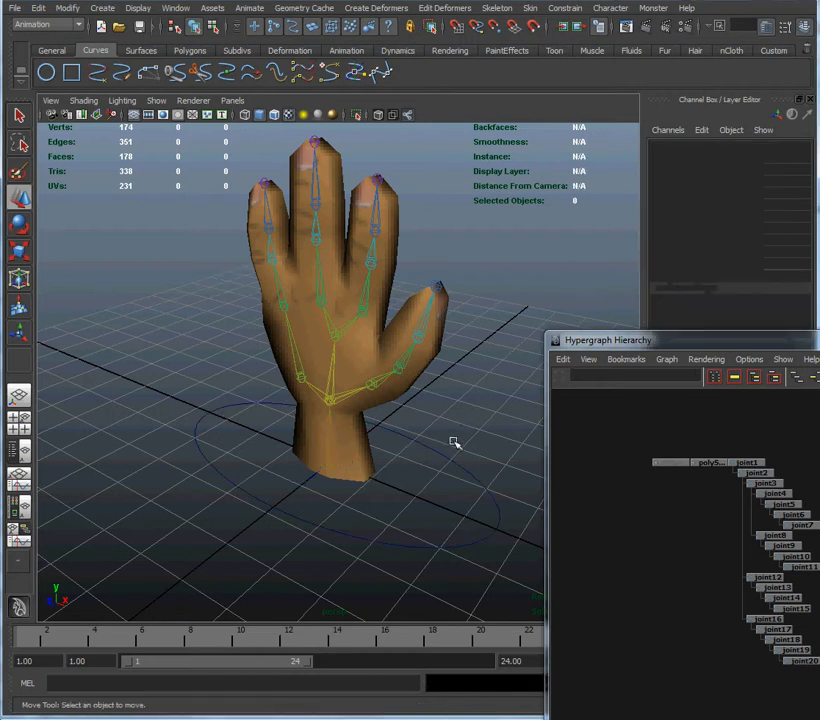
{"action": "left_click", "coordinate": [330, 464]}
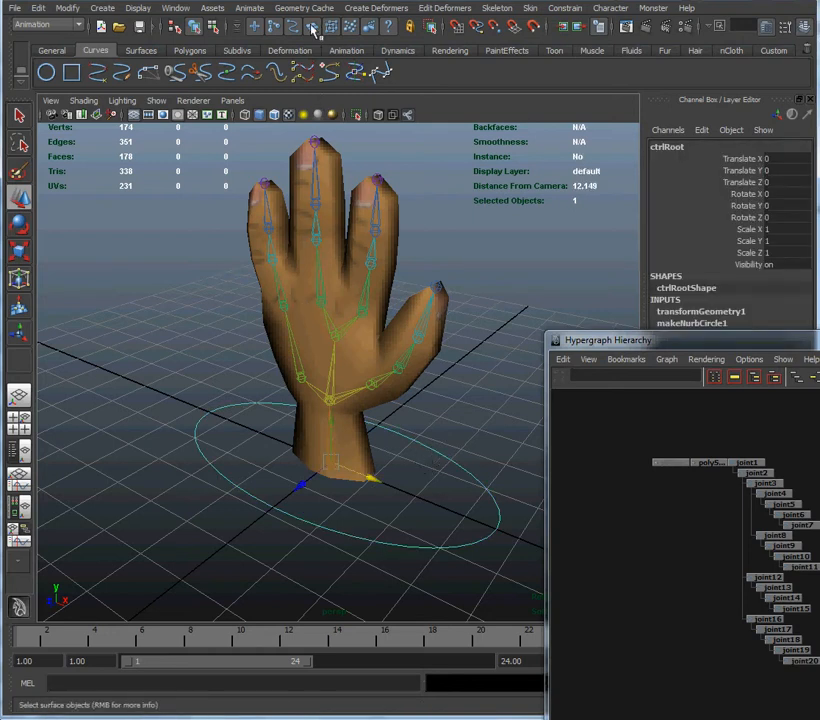
{"action": "left_click", "coordinate": [312, 28]}
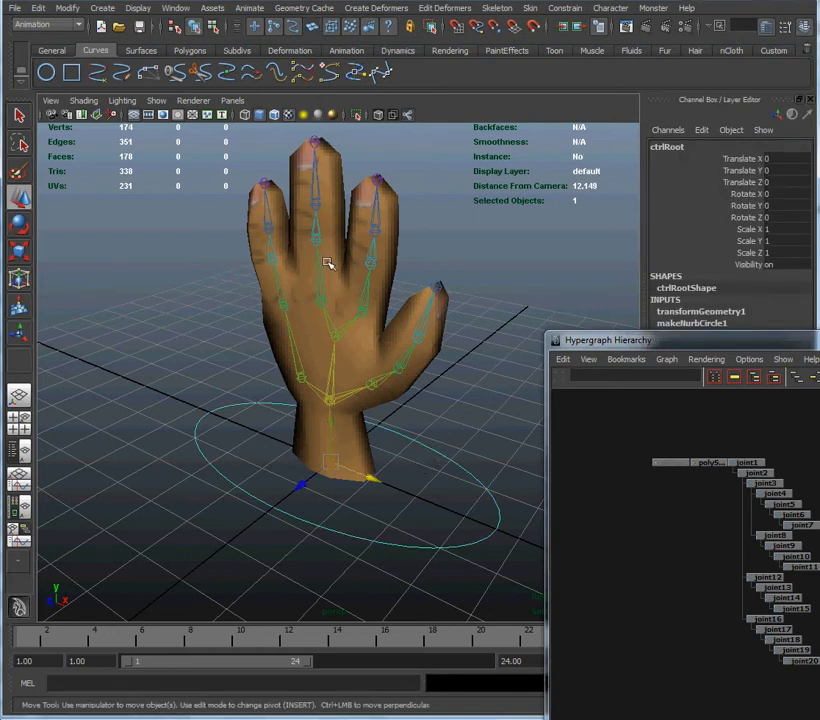
{"action": "mouse_move", "coordinate": [344, 470]}
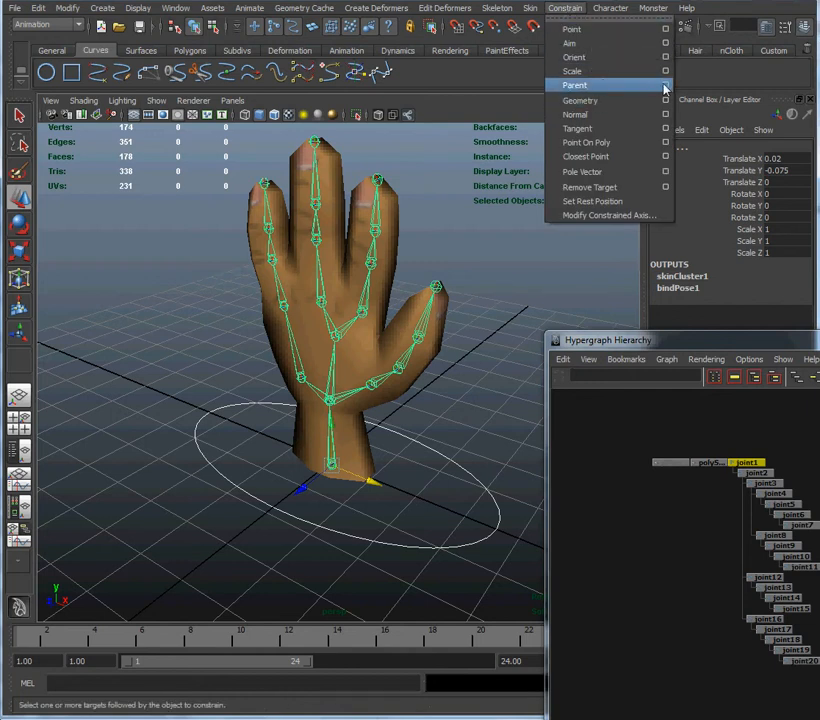
{"action": "left_click", "coordinate": [664, 84]}
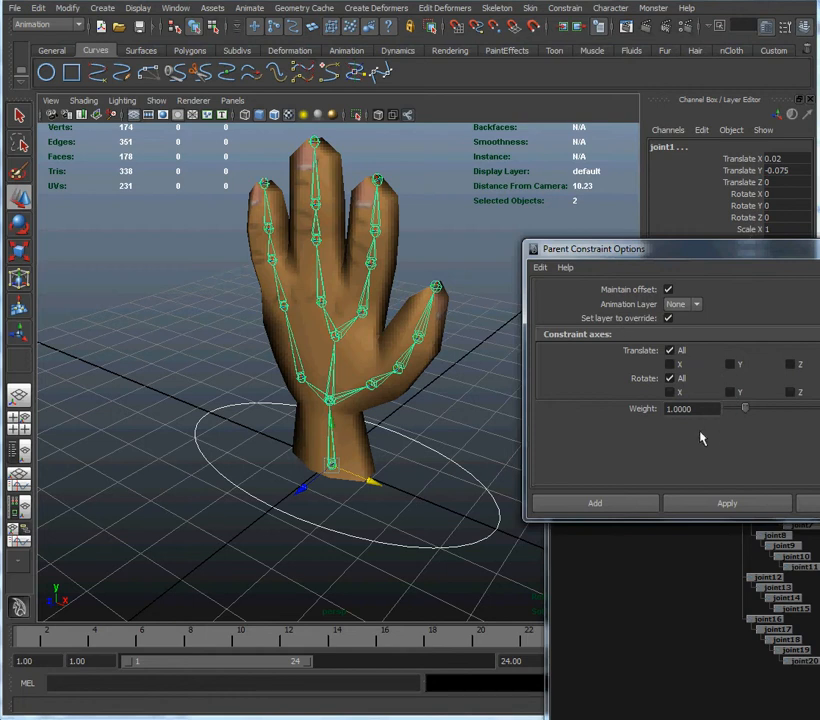
{"action": "left_click", "coordinate": [728, 504]}
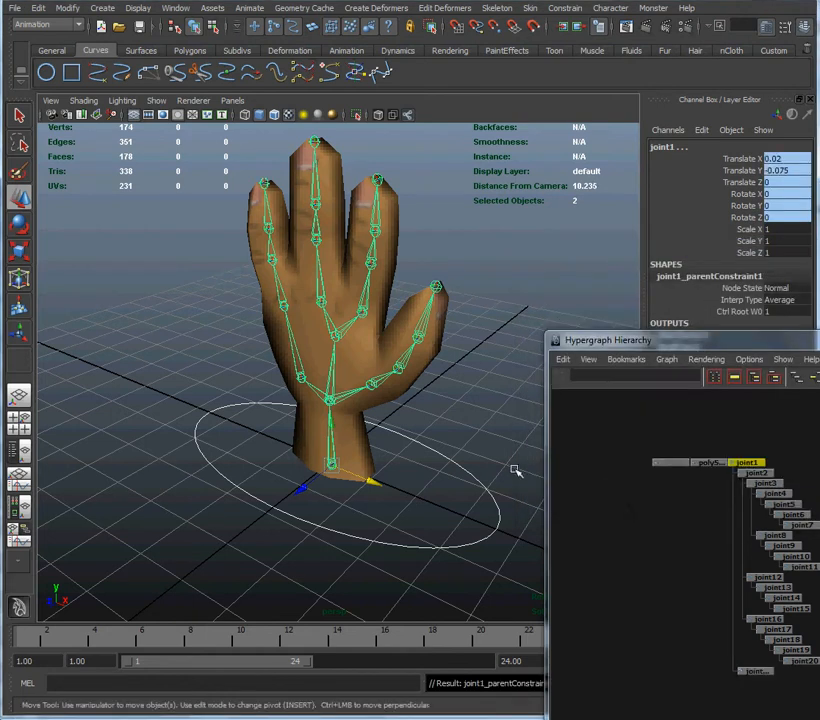
- Rotate the root control to check the whole hand follows it
{"action": "left_click", "coordinate": [370, 480]}
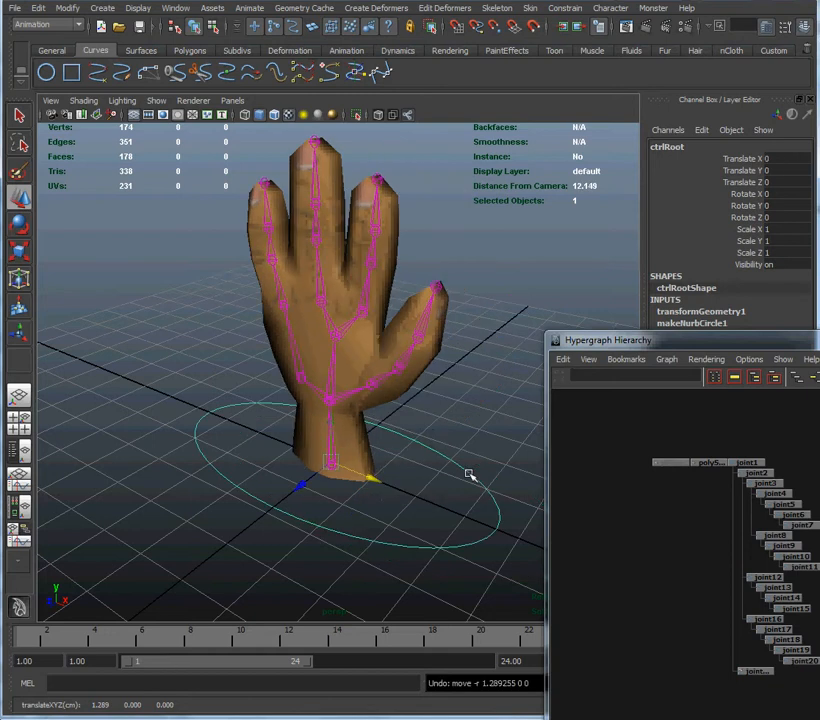
{"action": "mouse_move", "coordinate": [442, 464]}
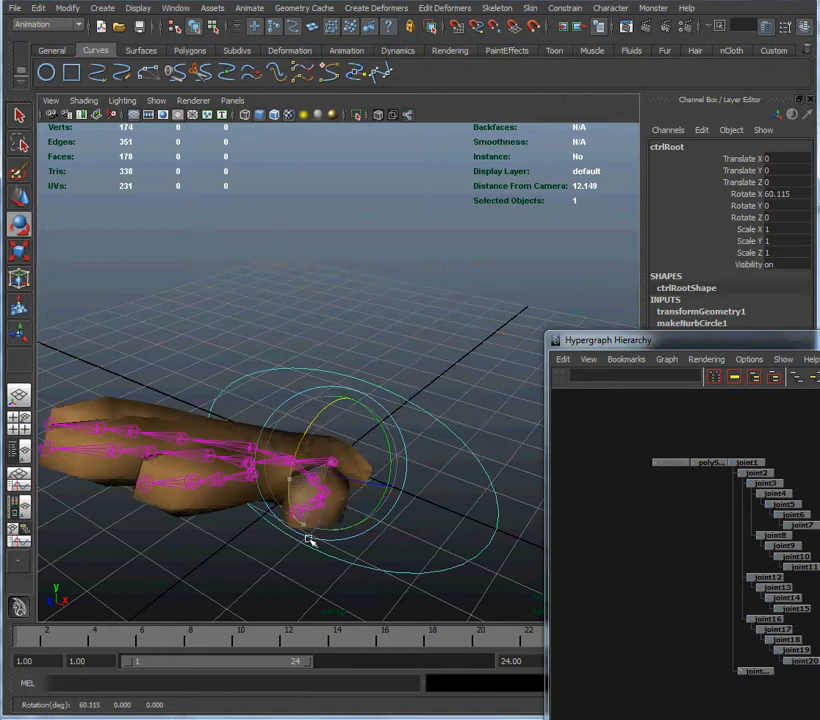
{"action": "left_click_drag", "start_coordinate": [310, 540], "coordinate": [378, 448]}
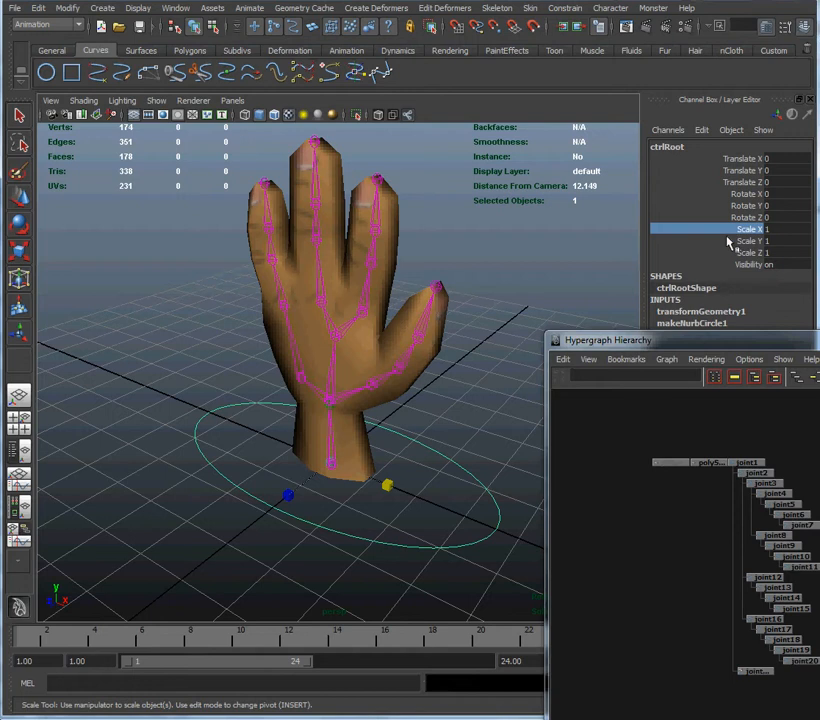
- Lock and hide the root control's scale and visibility channels, leaving translate and rotate
{"action": "left_click", "coordinate": [700, 248]}
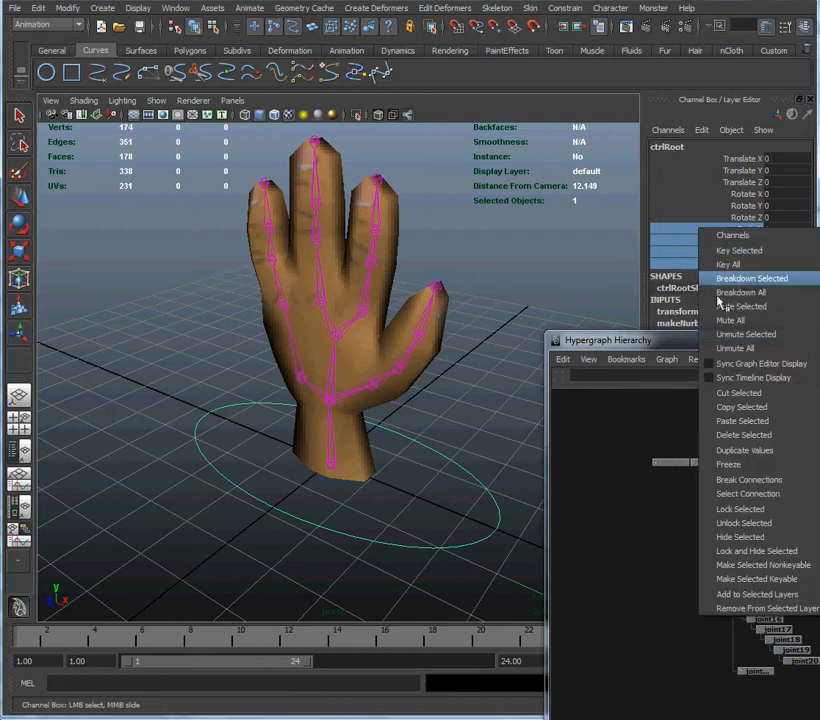
{"action": "mouse_move", "coordinate": [756, 552]}
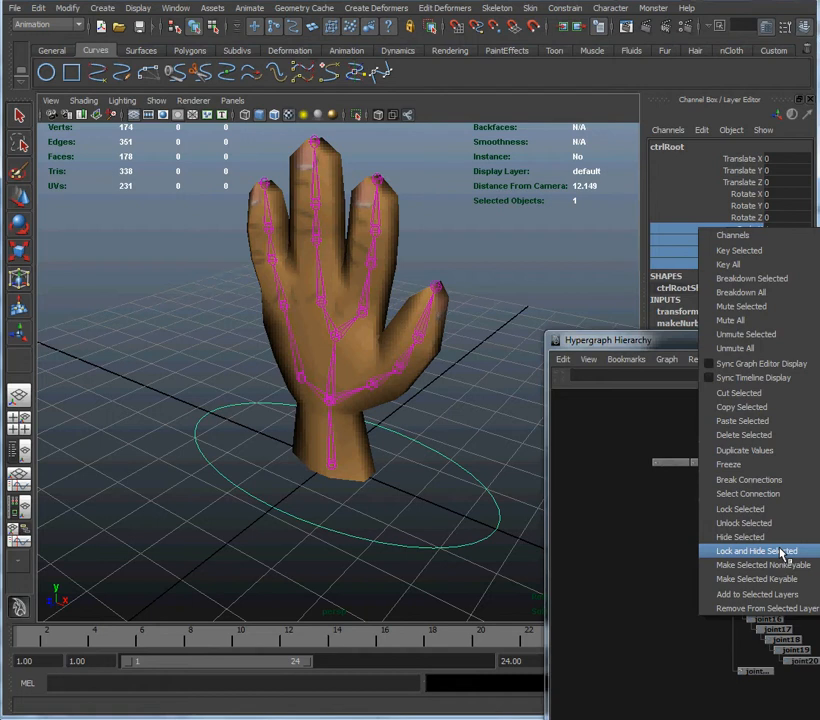
{"action": "left_click", "coordinate": [756, 552]}
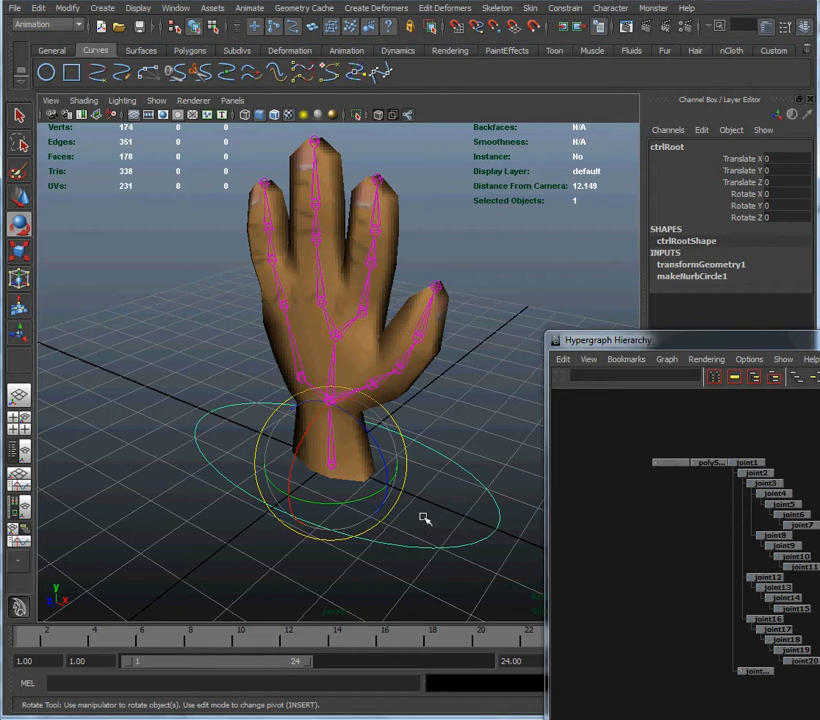
{"action": "mouse_move", "coordinate": [392, 448]}
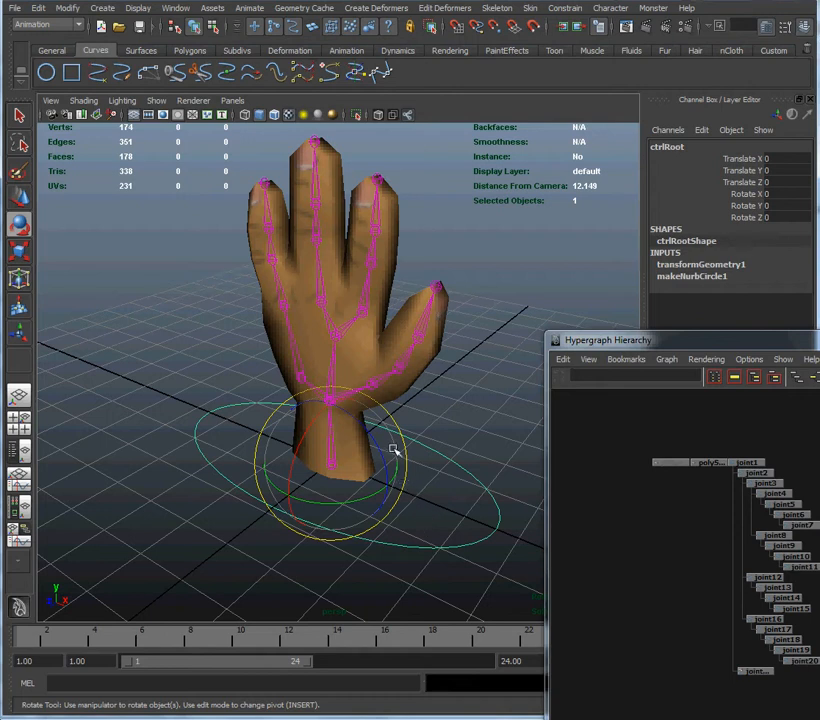
{"action": "mouse_move", "coordinate": [440, 444]}
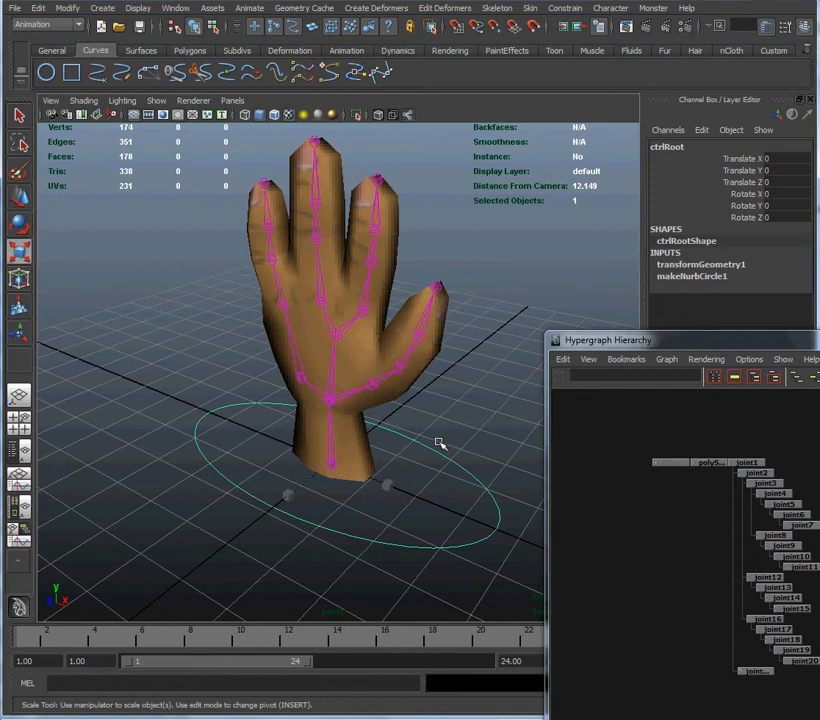
{"action": "mouse_move", "coordinate": [440, 436]}
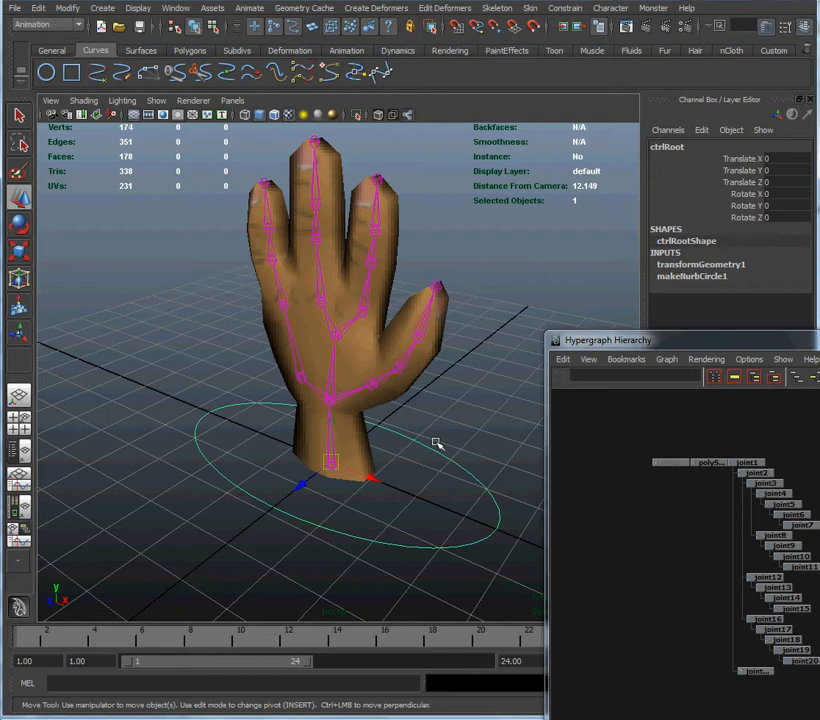
{"action": "mouse_move", "coordinate": [424, 444]}
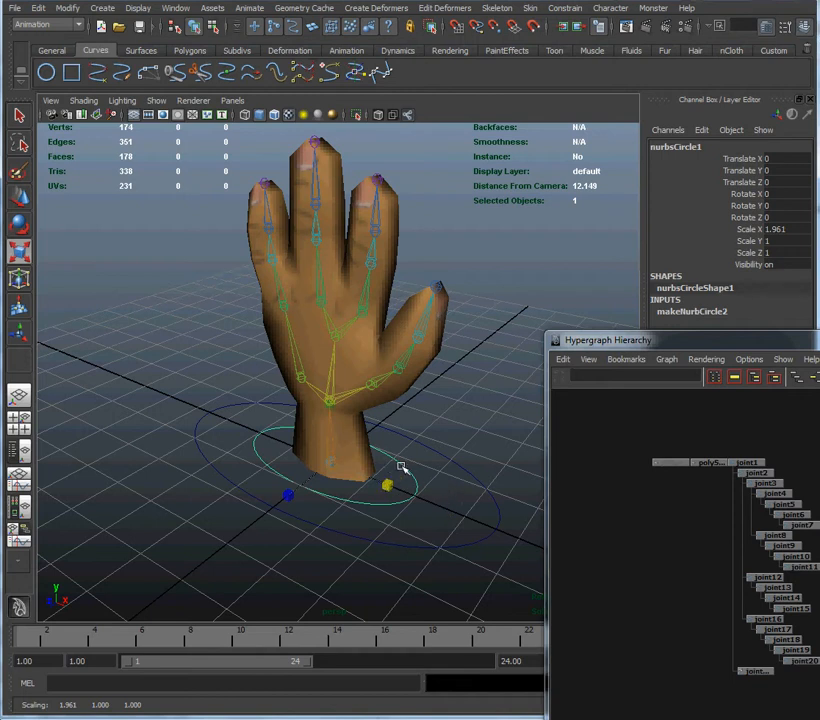
- Add a second NURBS circle around the hand's base and switch to editing its control vertices
{"action": "right_click", "coordinate": [400, 468]}
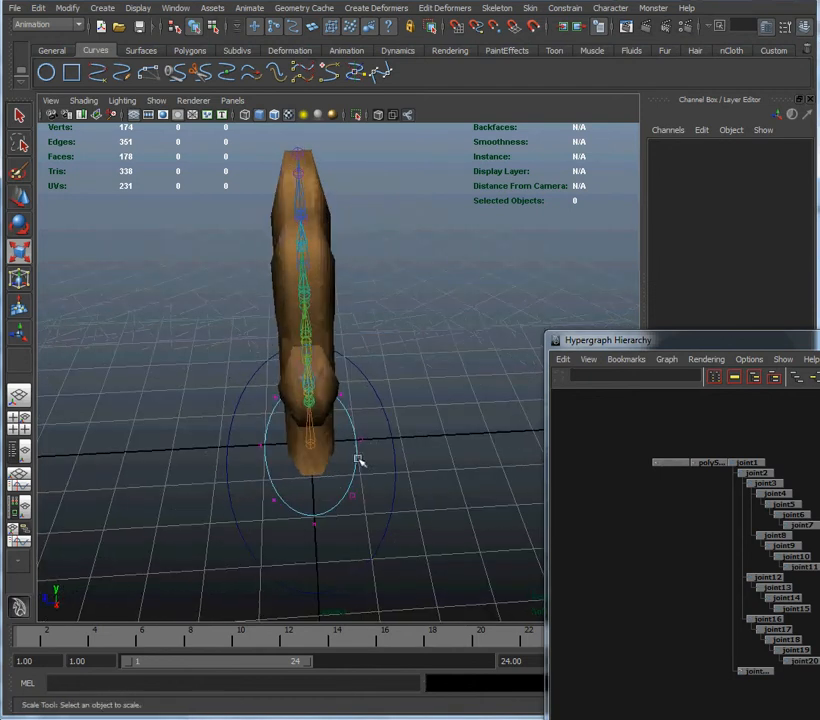
{"action": "mouse_move", "coordinate": [350, 452]}
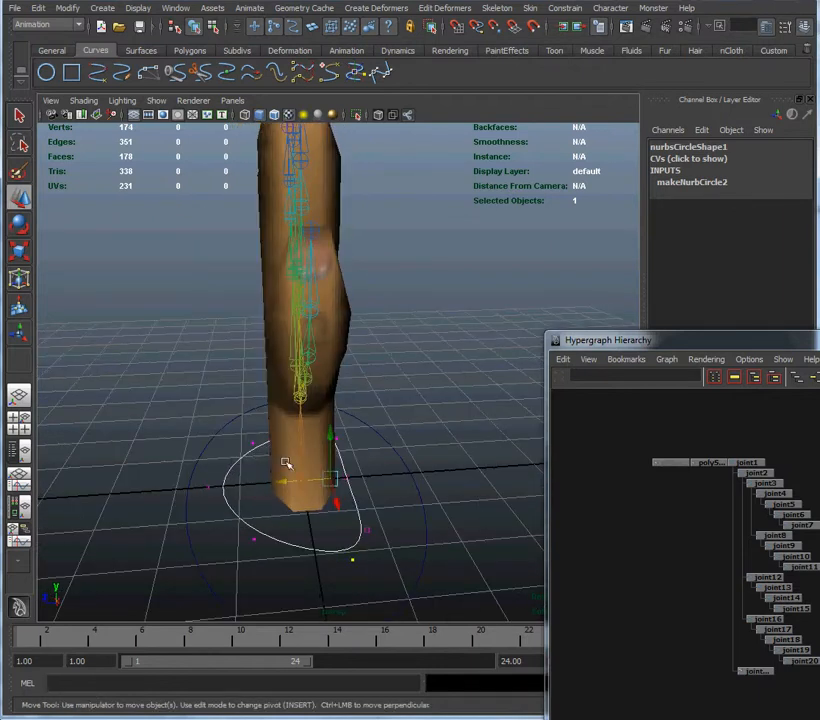
{"action": "right_click", "coordinate": [228, 448]}
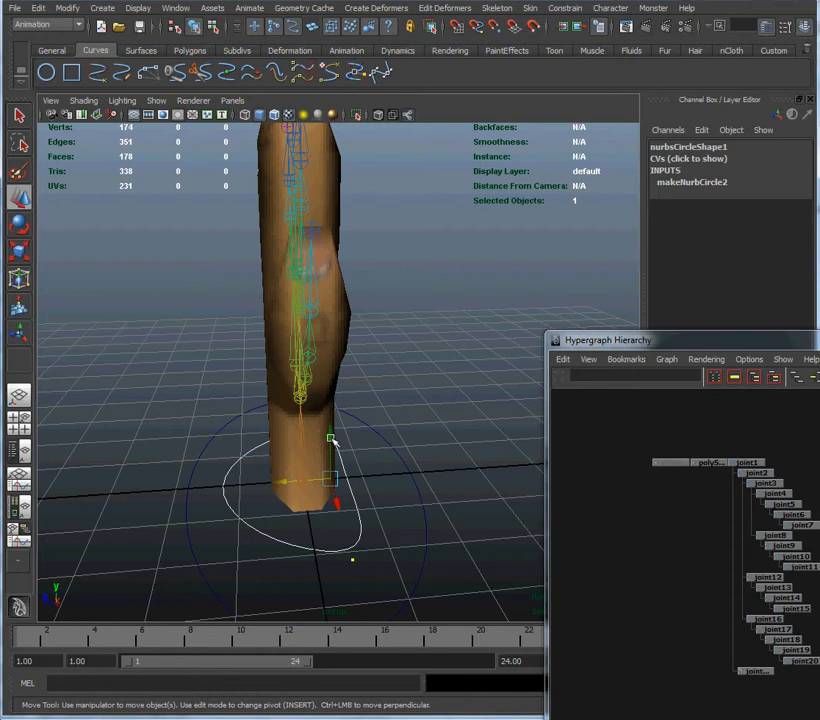
- Reshape the new circle's points and translate it up in Y to the wrist
{"action": "left_click_drag", "start_coordinate": [332, 440], "coordinate": [328, 376]}
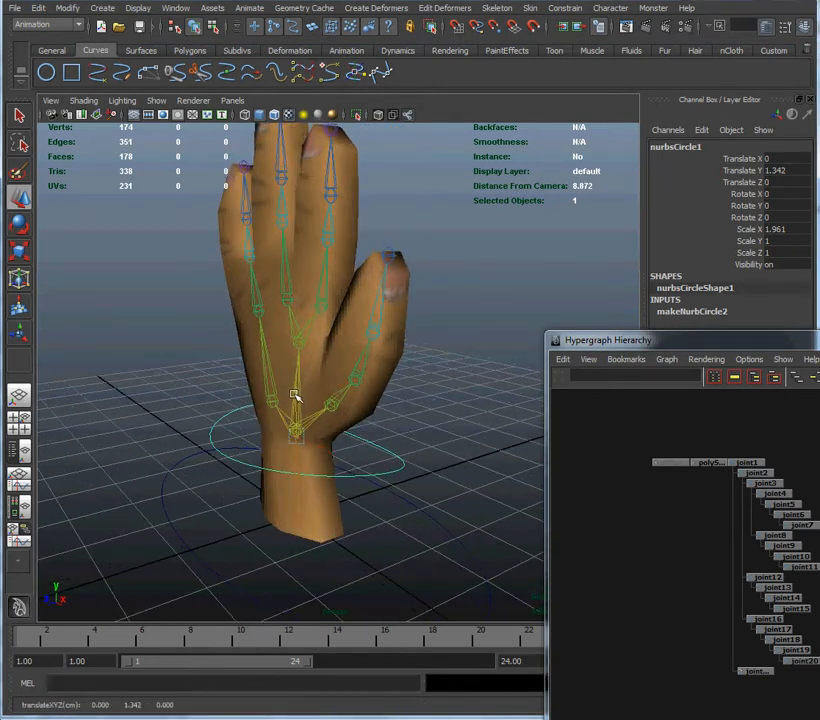
{"action": "left_click_drag", "start_coordinate": [296, 398], "coordinate": [292, 450]}
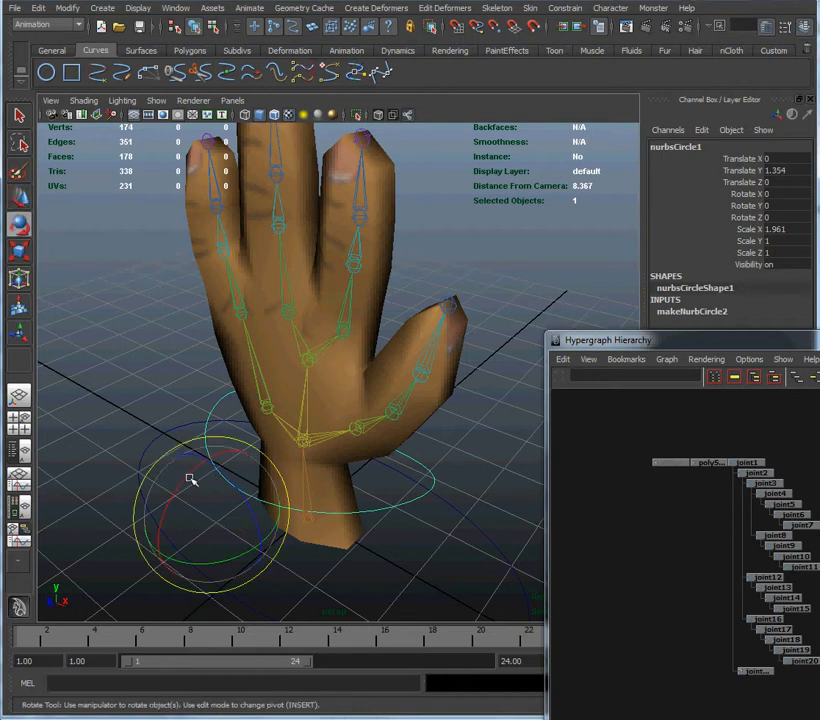
- Rotate the wrist circle in X until its tilt matches the angle of the wrist
{"action": "left_click_drag", "start_coordinate": [190, 480], "coordinate": [200, 504]}
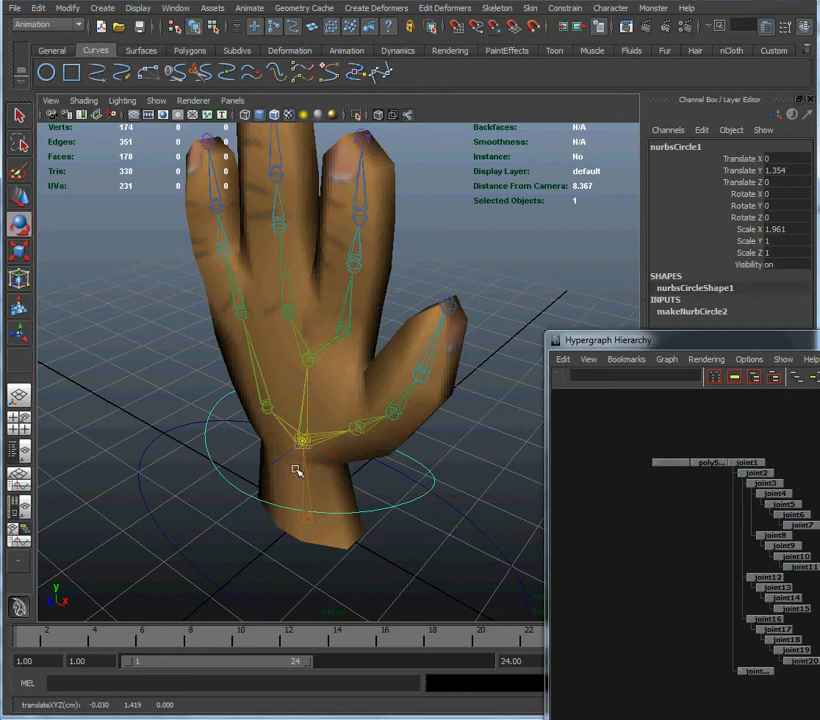
{"action": "left_click_drag", "start_coordinate": [296, 472], "coordinate": [424, 480]}
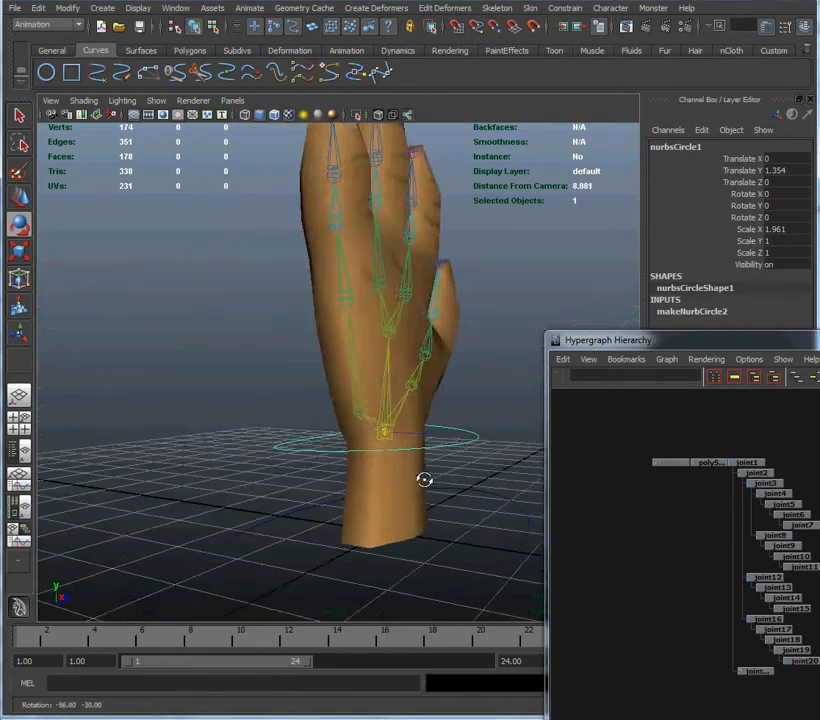
{"action": "left_click_drag", "start_coordinate": [424, 480], "coordinate": [264, 510]}
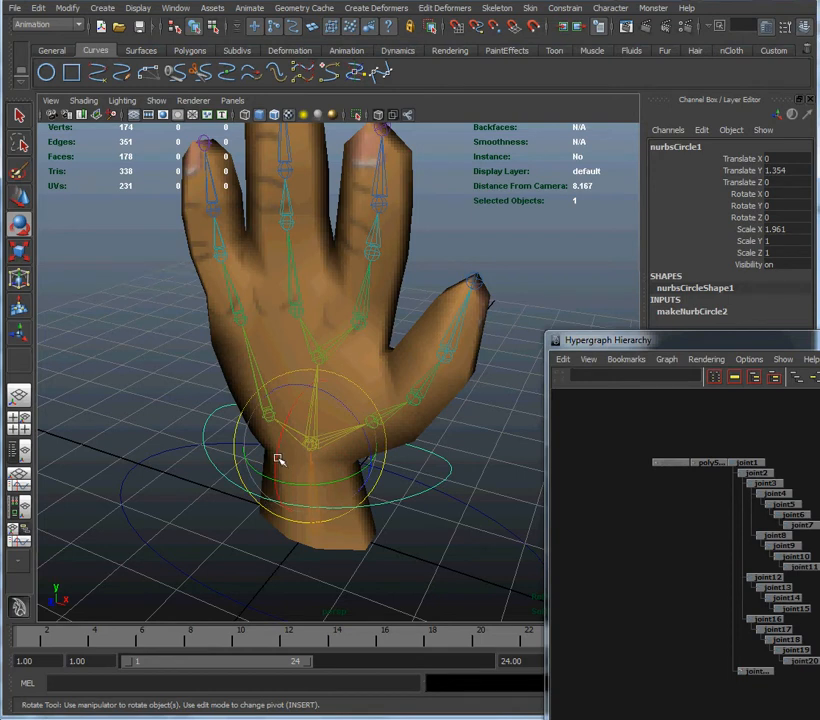
{"action": "left_click_drag", "start_coordinate": [284, 460], "coordinate": [304, 516]}
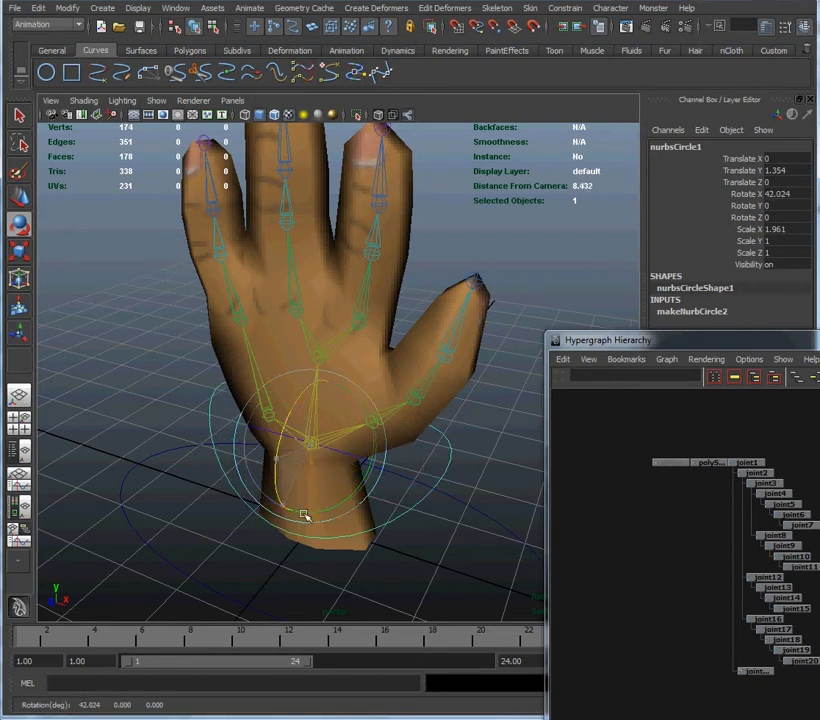
{"action": "left_click_drag", "start_coordinate": [304, 516], "coordinate": [312, 492]}
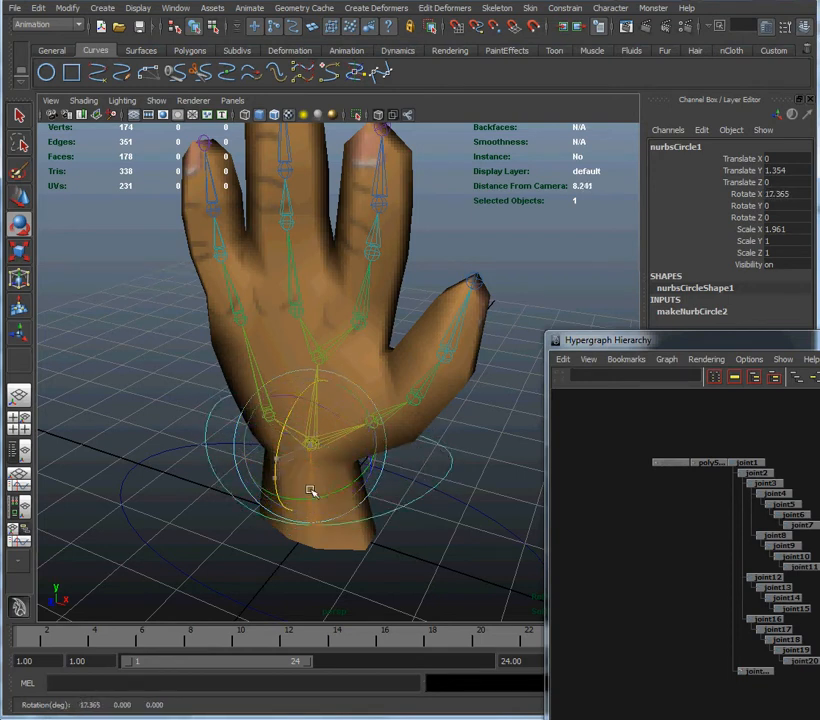
{"action": "left_click_drag", "start_coordinate": [312, 490], "coordinate": [322, 428]}
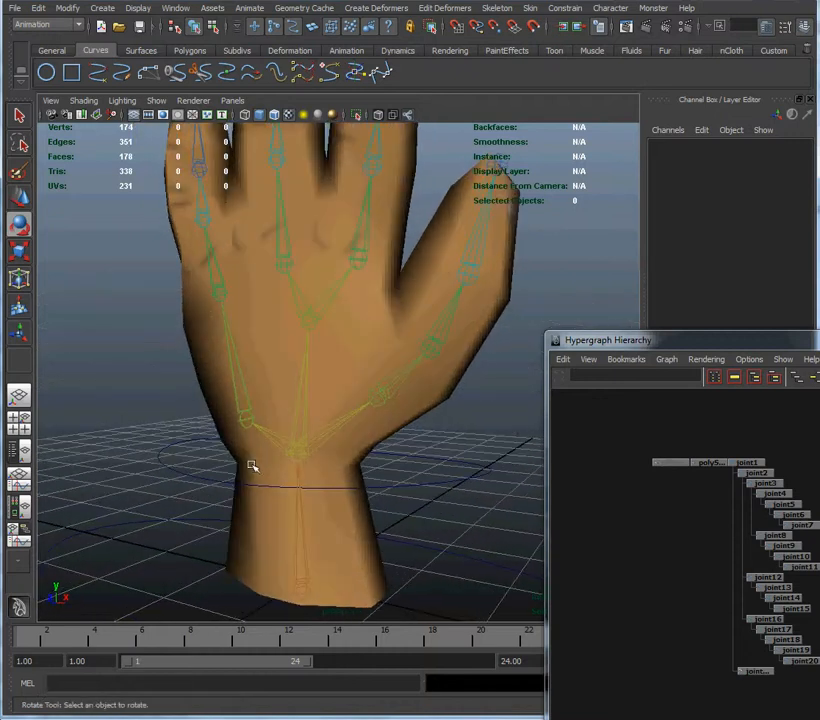
- Tilt the wrist control circle further so it closely rings the base of the hand
{"action": "left_click_drag", "start_coordinate": [252, 464], "coordinate": [356, 516]}
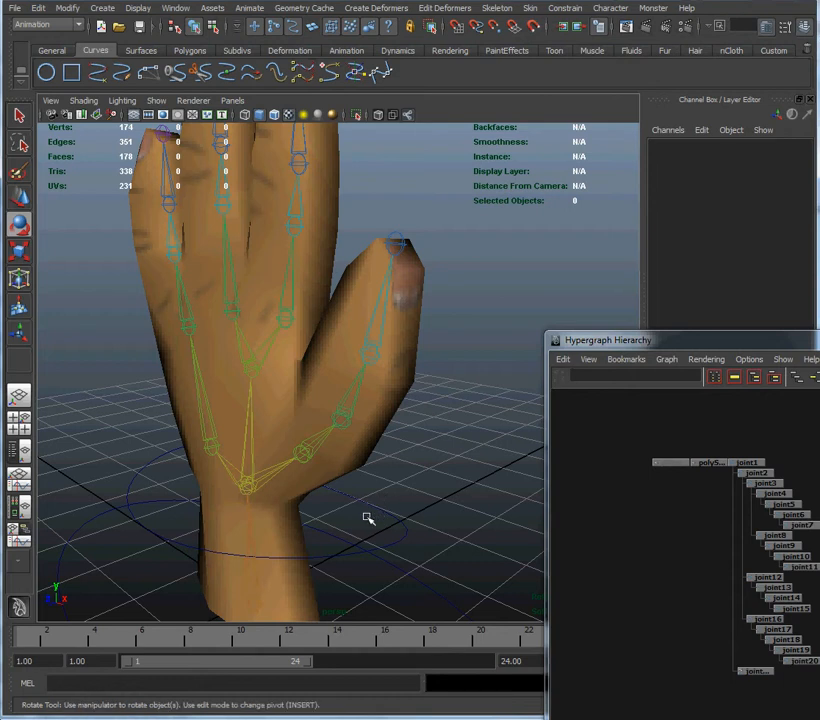
{"action": "left_click", "coordinate": [244, 504]}
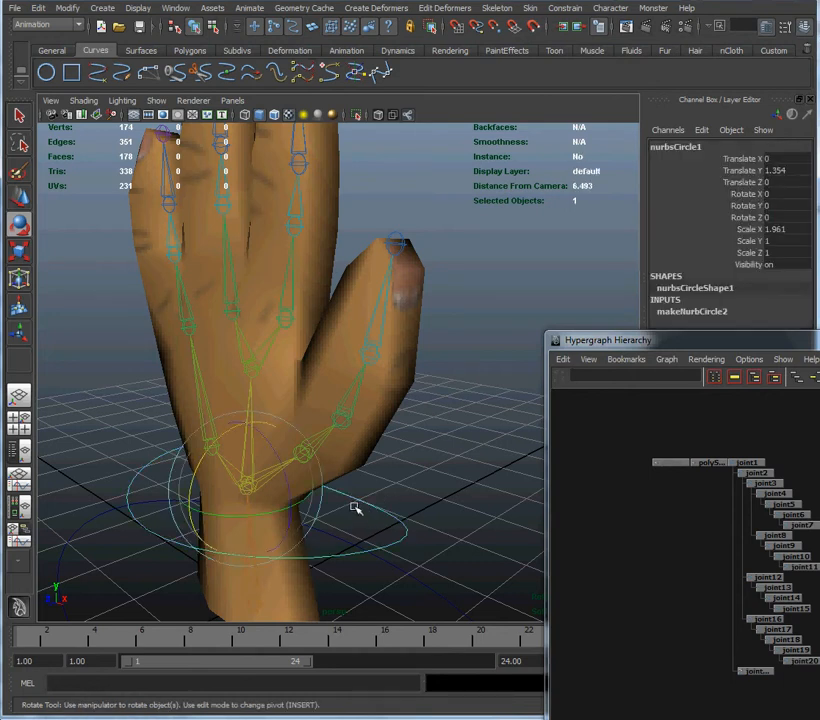
{"action": "mouse_move", "coordinate": [250, 490]}
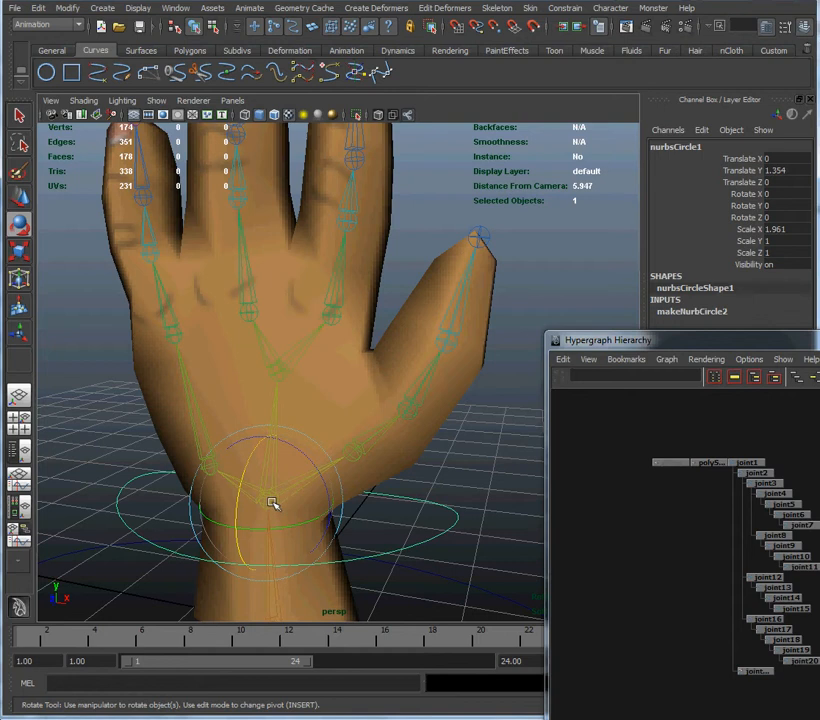
{"action": "left_click", "coordinate": [274, 504]}
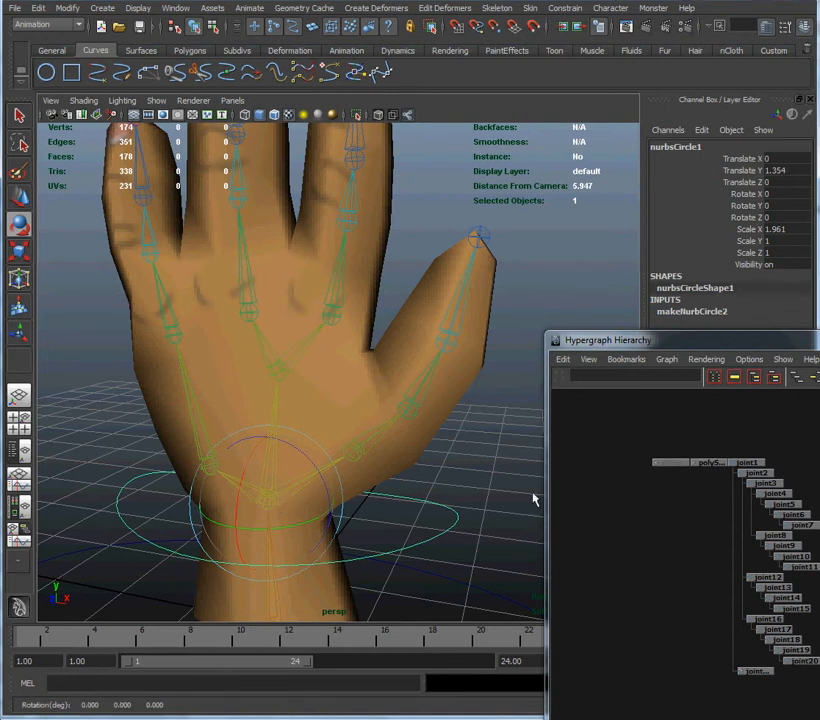
{"action": "left_click_drag", "start_coordinate": [536, 500], "coordinate": [280, 496]}
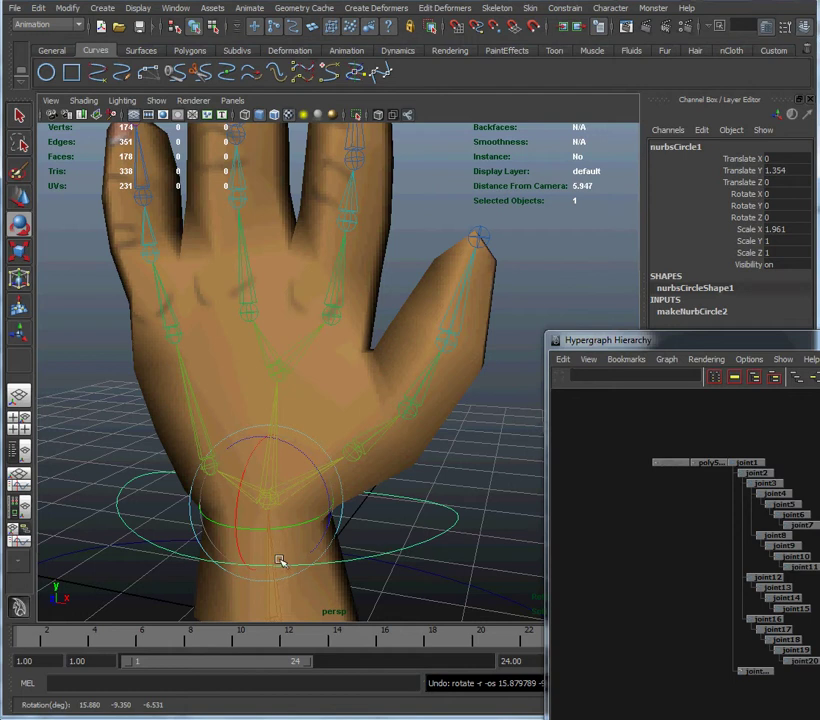
{"action": "mouse_move", "coordinate": [280, 568]}
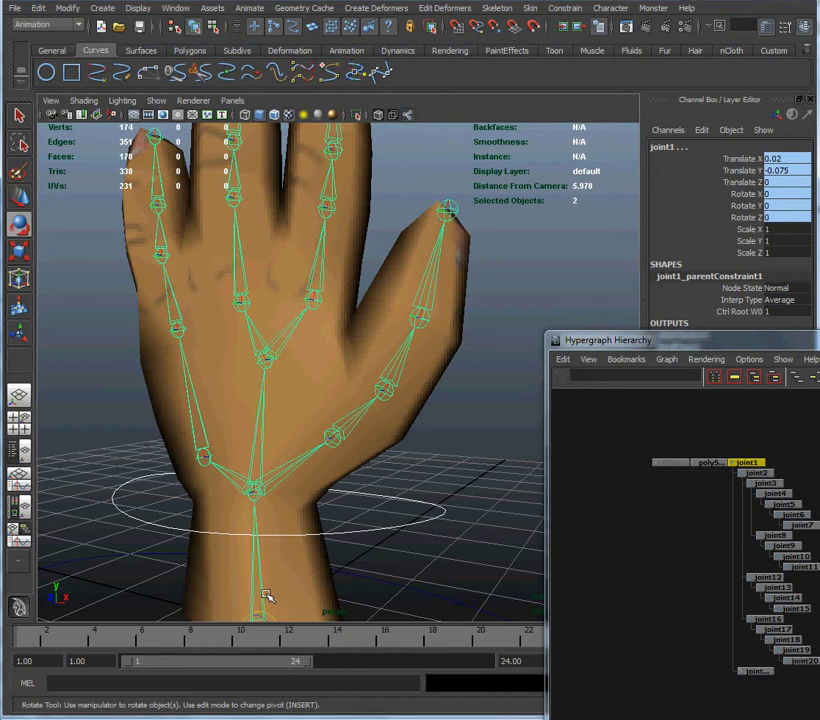
{"action": "mouse_move", "coordinate": [248, 552]}
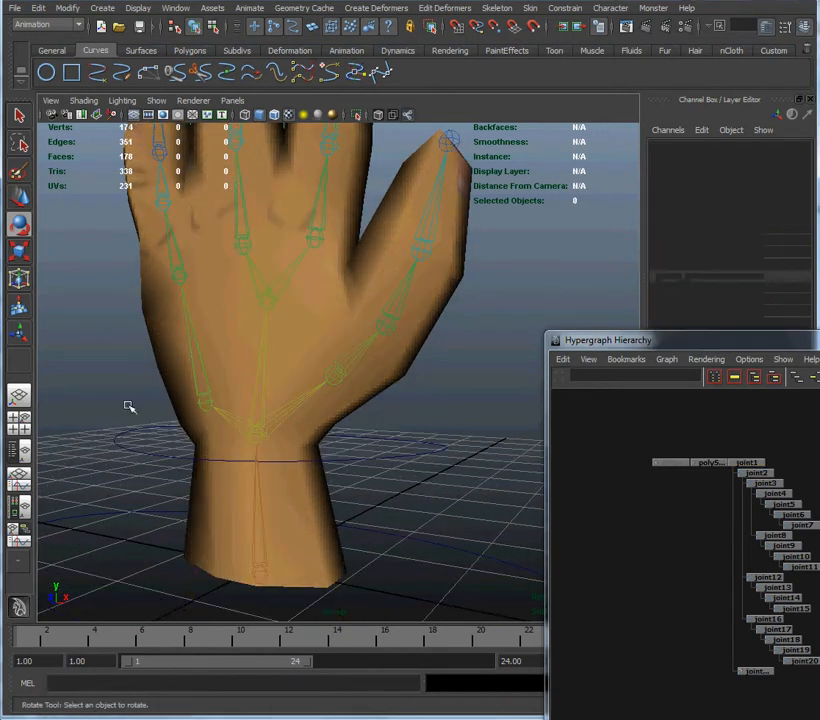
- Select the wrist control circle and add the wrist joint to the selection
{"action": "left_click", "coordinate": [256, 436]}
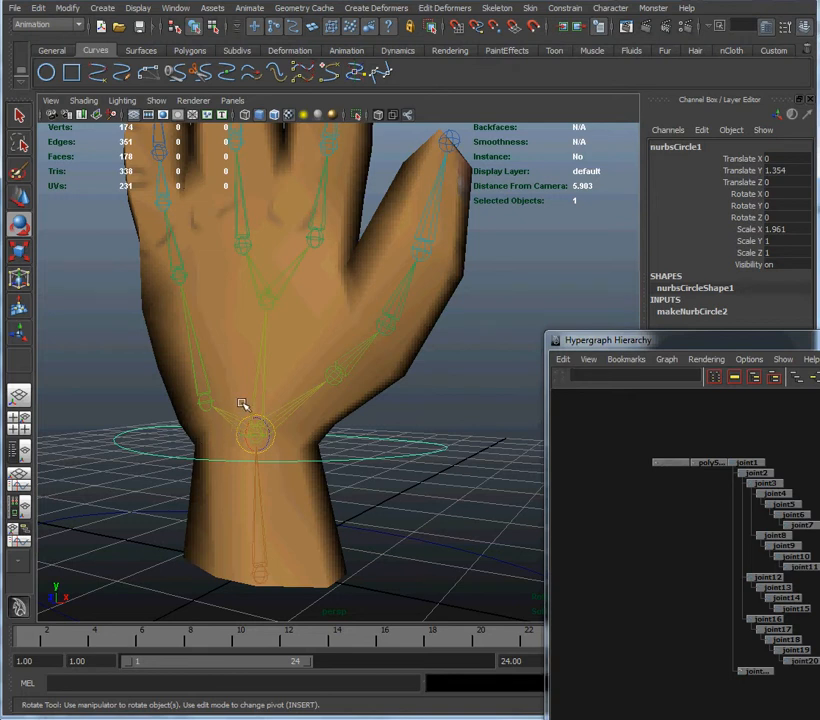
{"action": "left_click", "coordinate": [756, 472]}
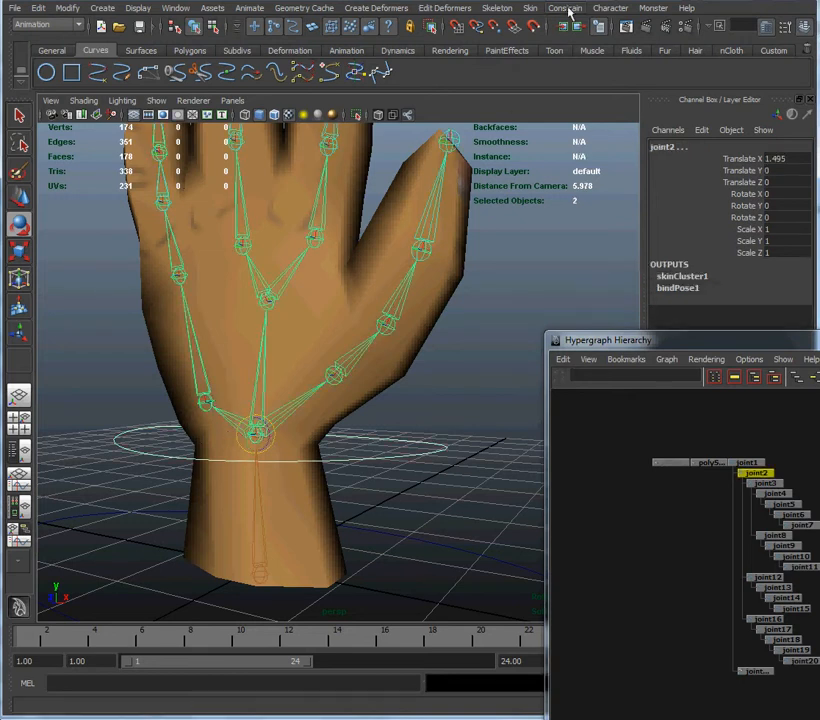
- Apply an orient constraint from the circle to the wrist joint with Maintain offset on all axes
{"action": "left_click", "coordinate": [564, 8]}
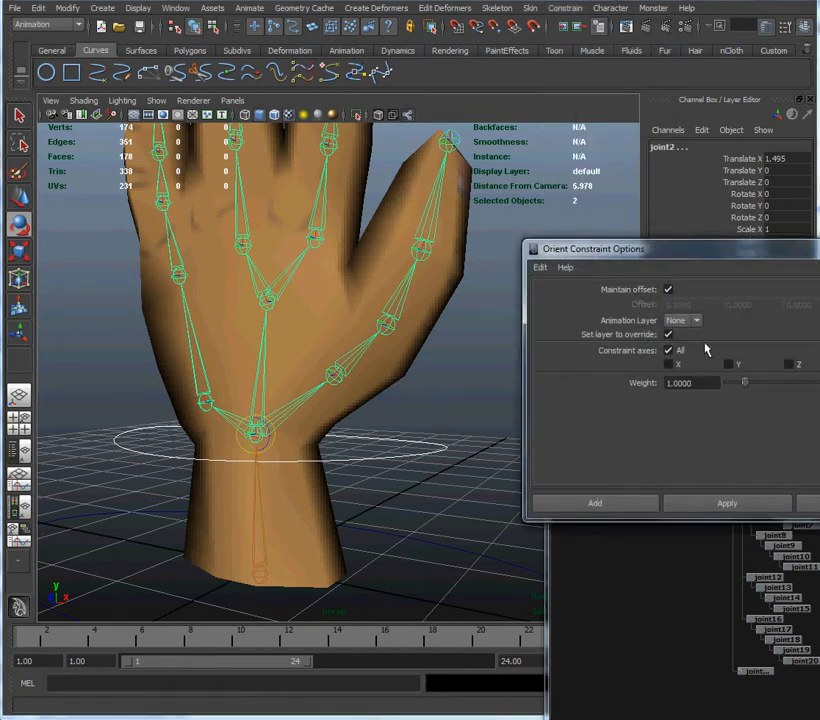
{"action": "left_click", "coordinate": [594, 502]}
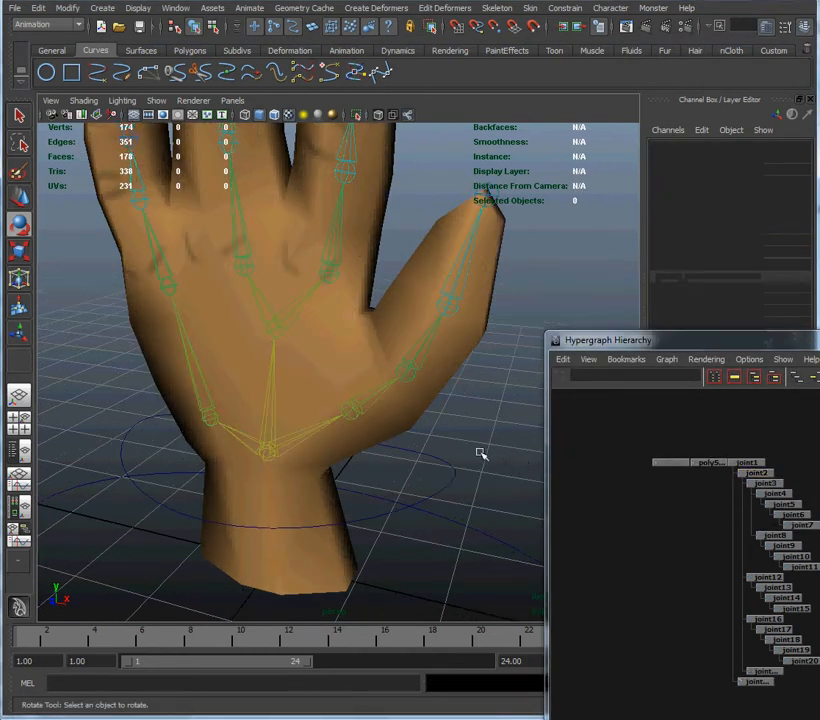
{"action": "left_click", "coordinate": [264, 450]}
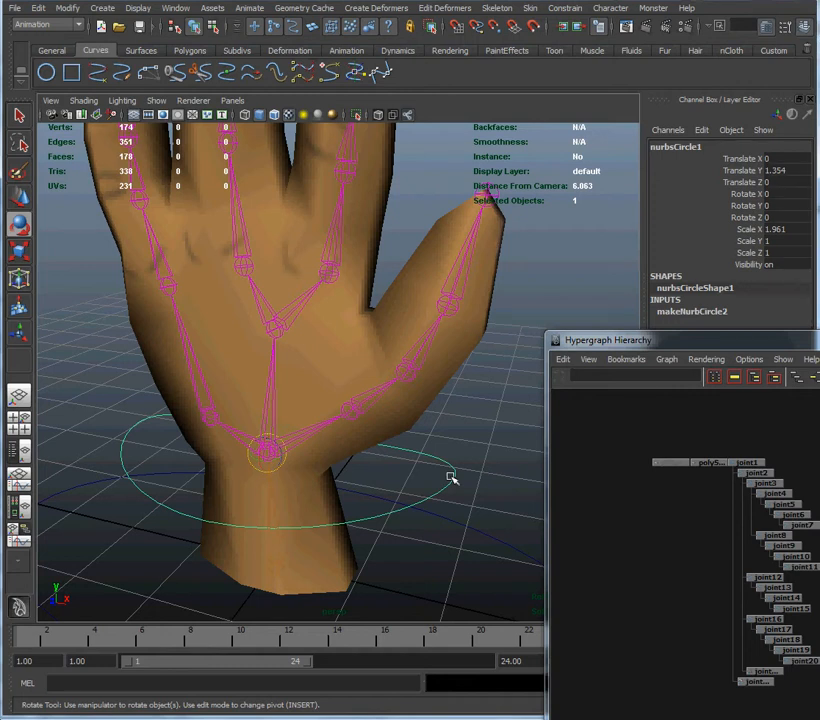
{"action": "mouse_move", "coordinate": [378, 476]}
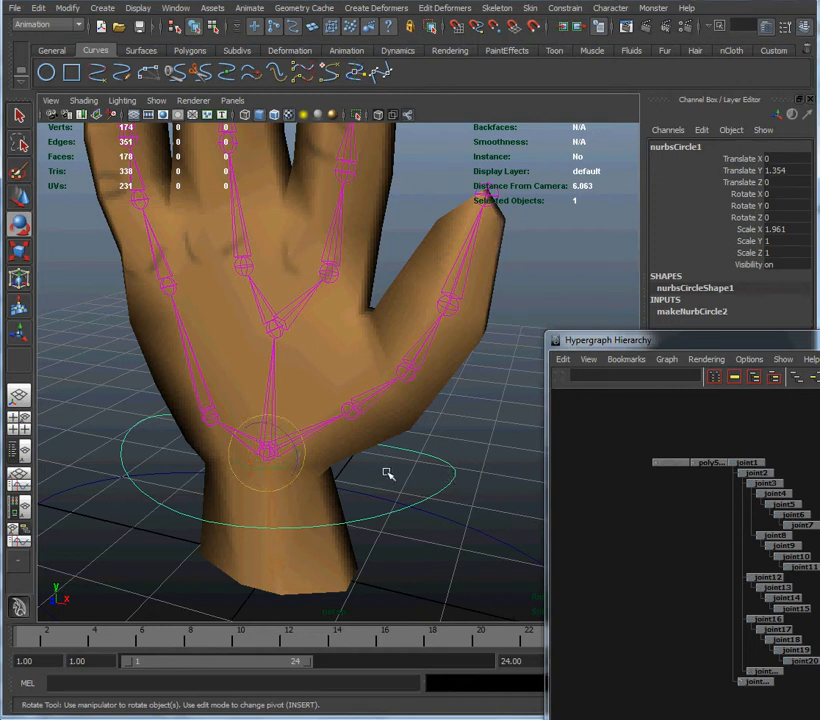
{"action": "left_click_drag", "start_coordinate": [380, 460], "coordinate": [240, 450]}
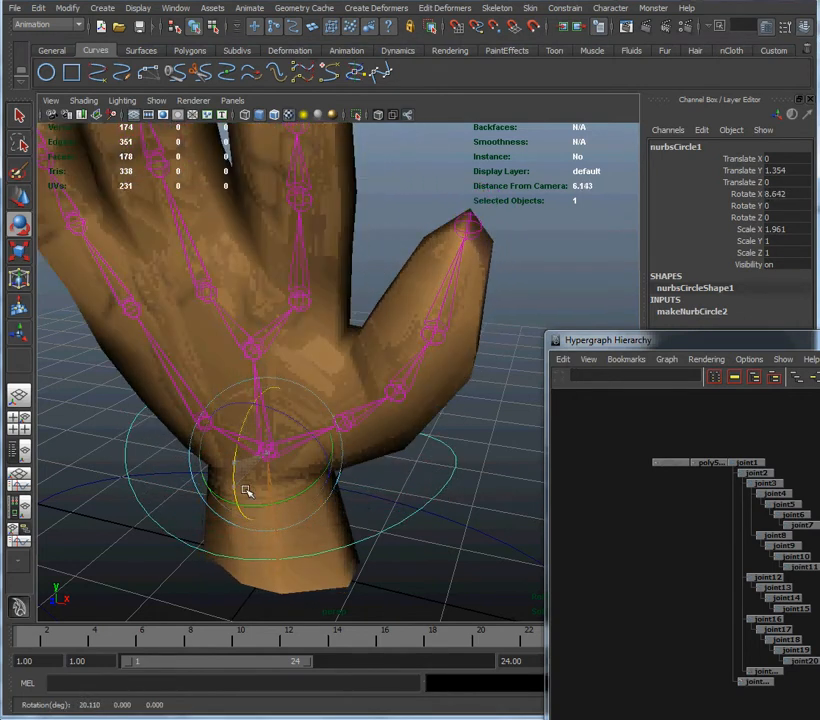
{"action": "left_click_drag", "start_coordinate": [248, 490], "coordinate": [258, 450]}
{"action": "type", "text": "ctrlRoot"}
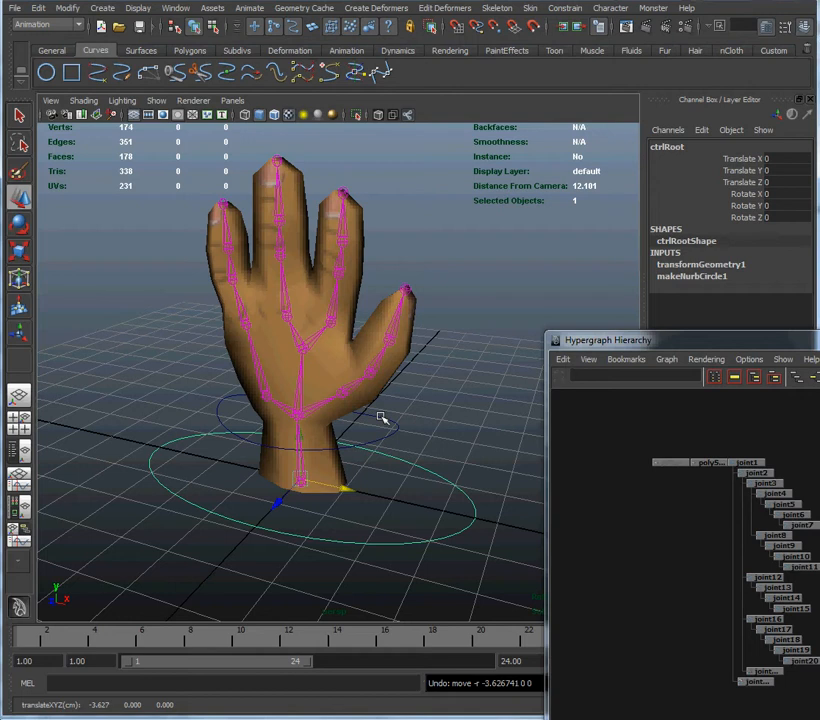
{"action": "mouse_move", "coordinate": [400, 412]}
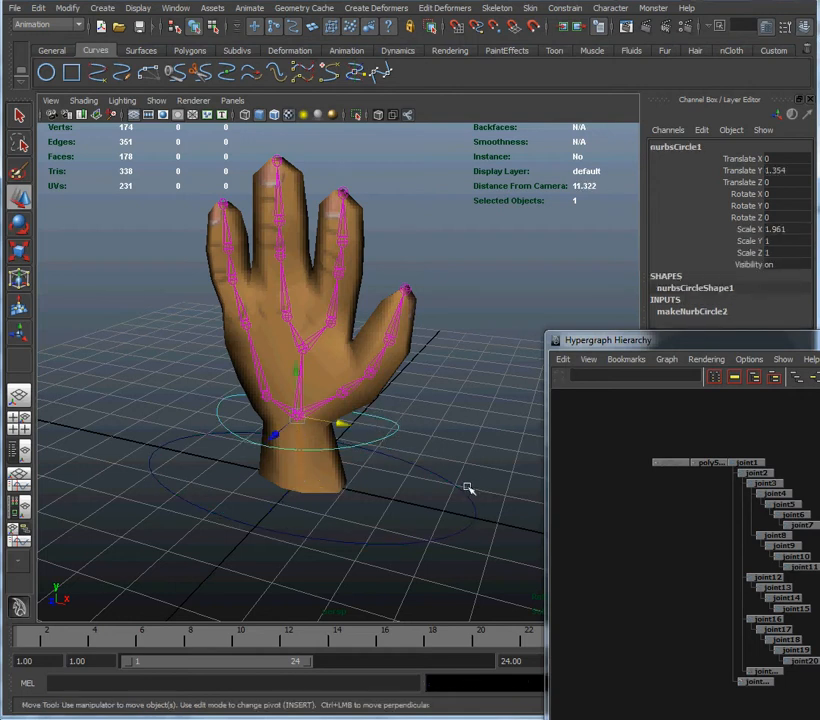
- Select nurbsCircle1 in the Outliner and rename it to ctrlWrist
{"action": "left_click", "coordinate": [470, 488]}
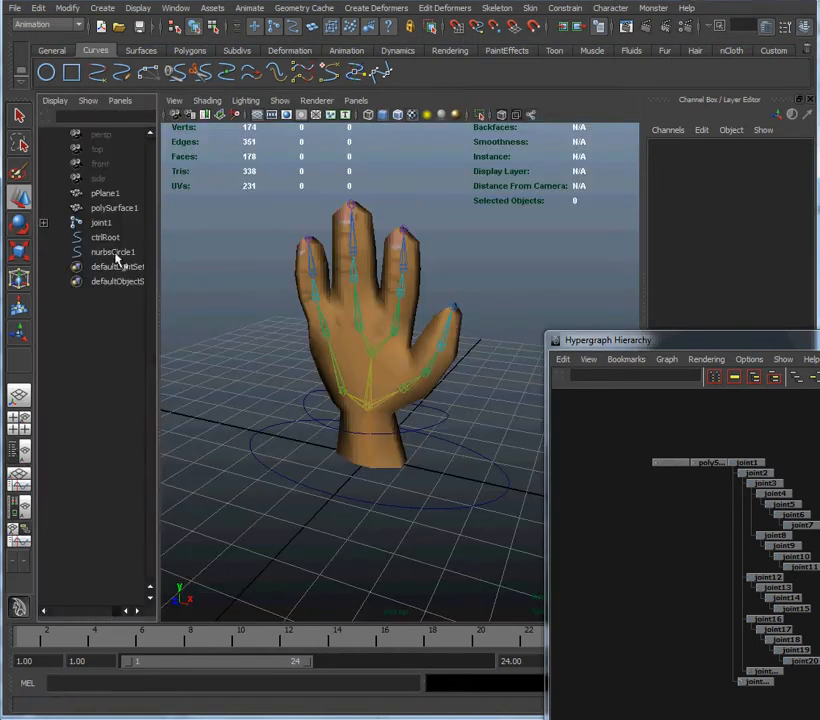
{"action": "left_click", "coordinate": [112, 252]}
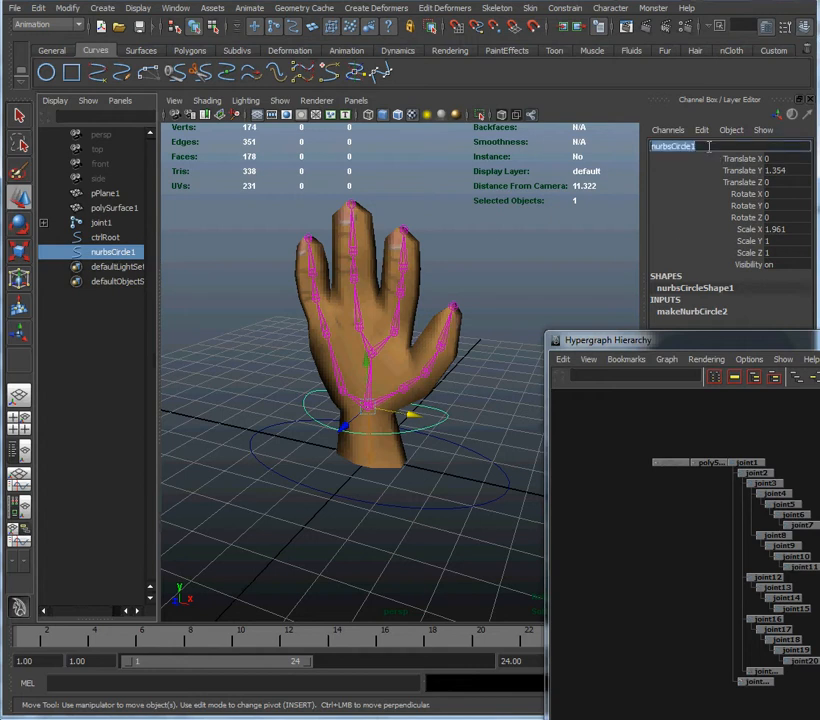
{"action": "type", "text": "ctrlWris"}
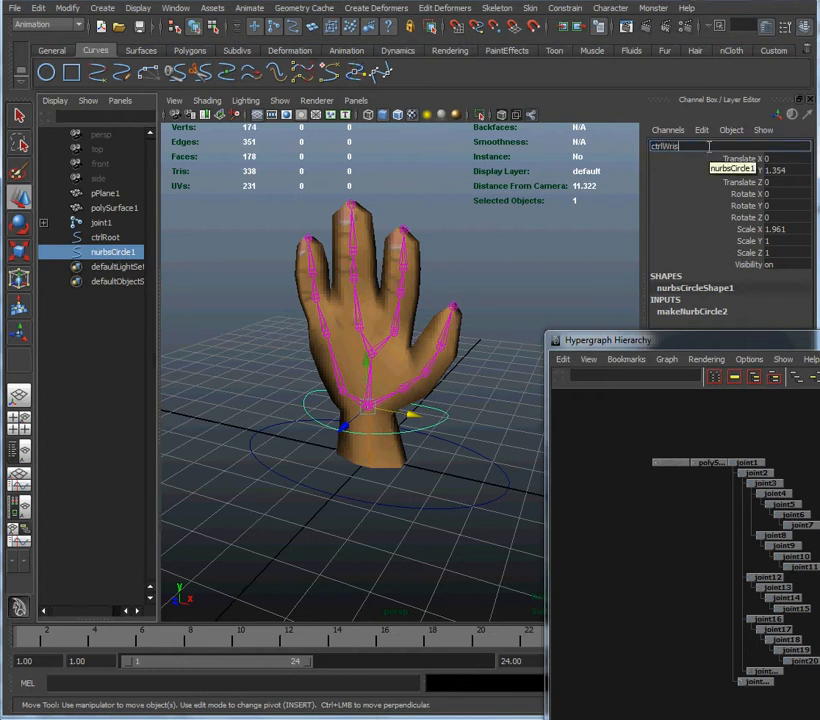
{"action": "key", "text": "Return"}
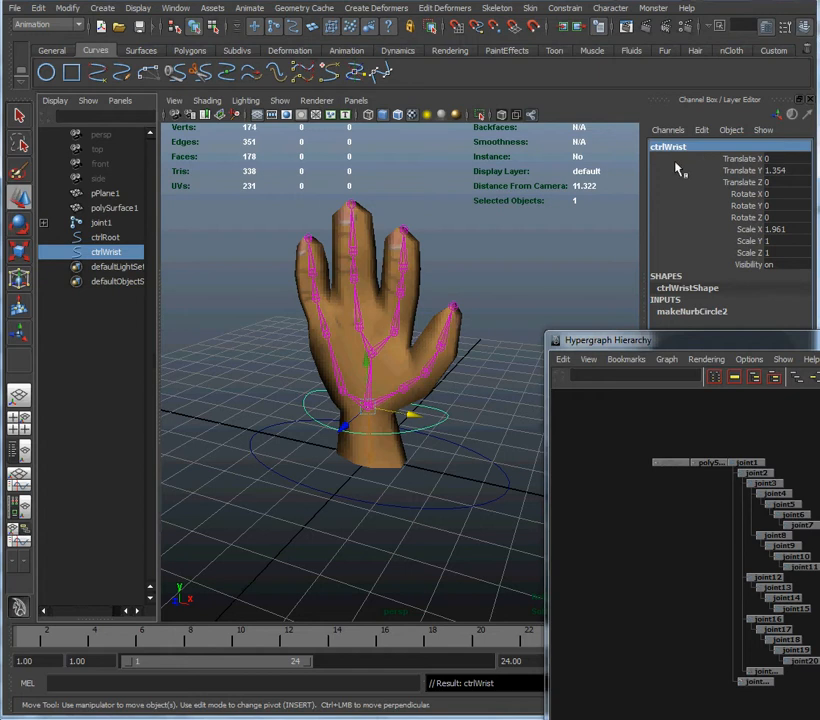
{"action": "mouse_move", "coordinate": [472, 406]}
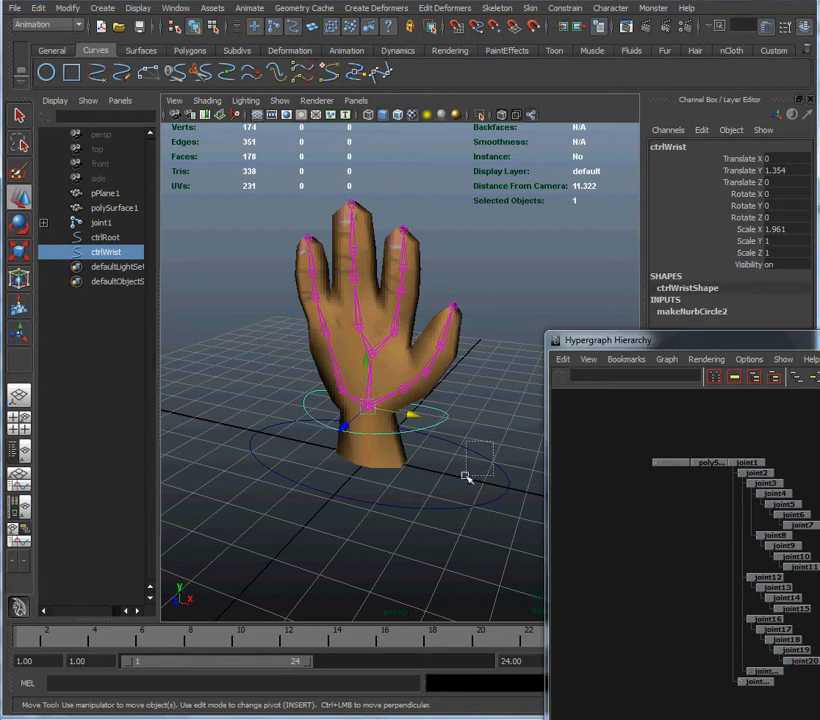
- Parent ctrlWrist under ctrlRoot, then move ctrlRoot to confirm the hand follows
{"action": "left_click", "coordinate": [106, 236]}
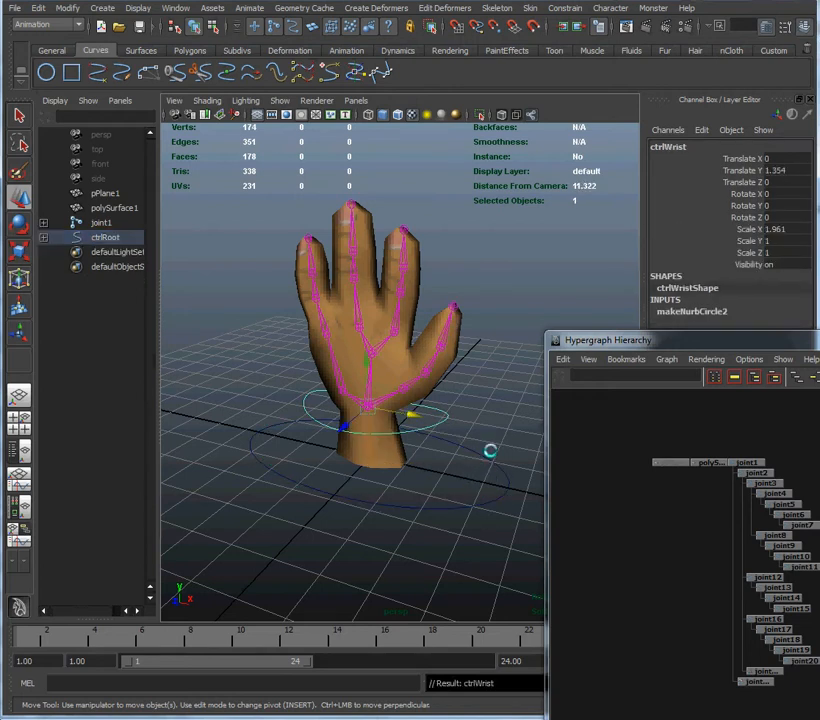
{"action": "mouse_move", "coordinate": [462, 424]}
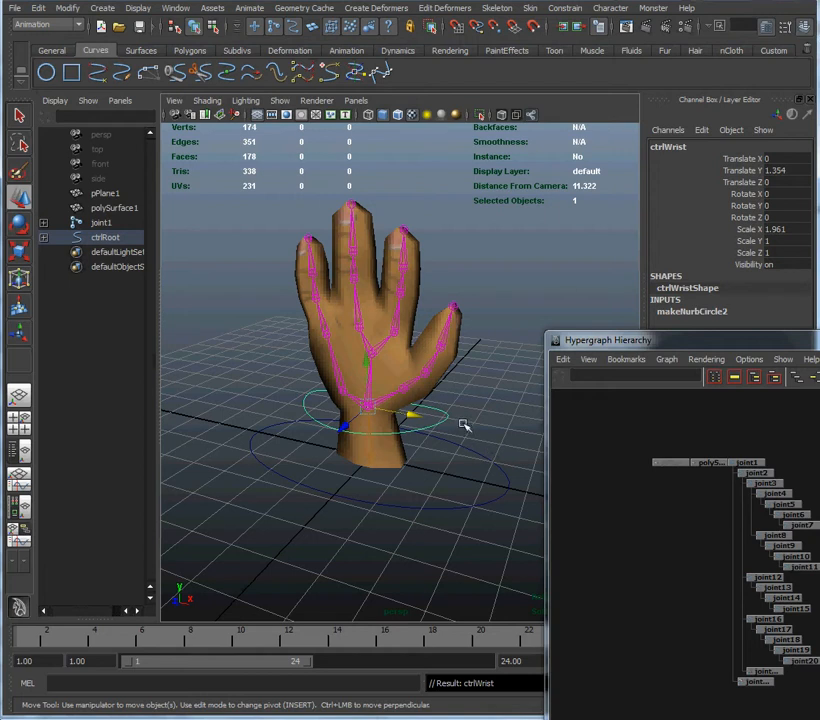
{"action": "left_click", "coordinate": [474, 436]}
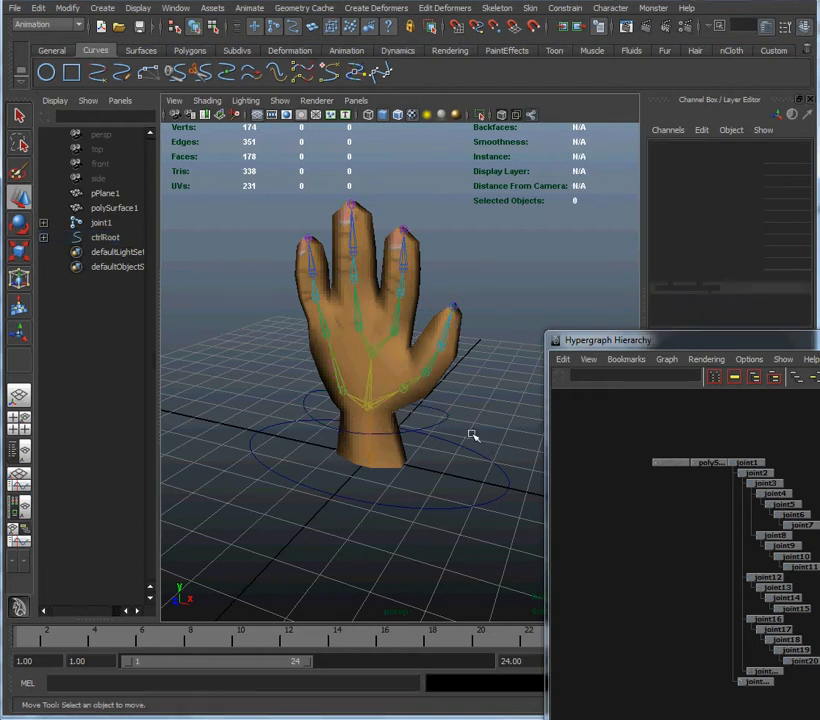
{"action": "left_click", "coordinate": [104, 236]}
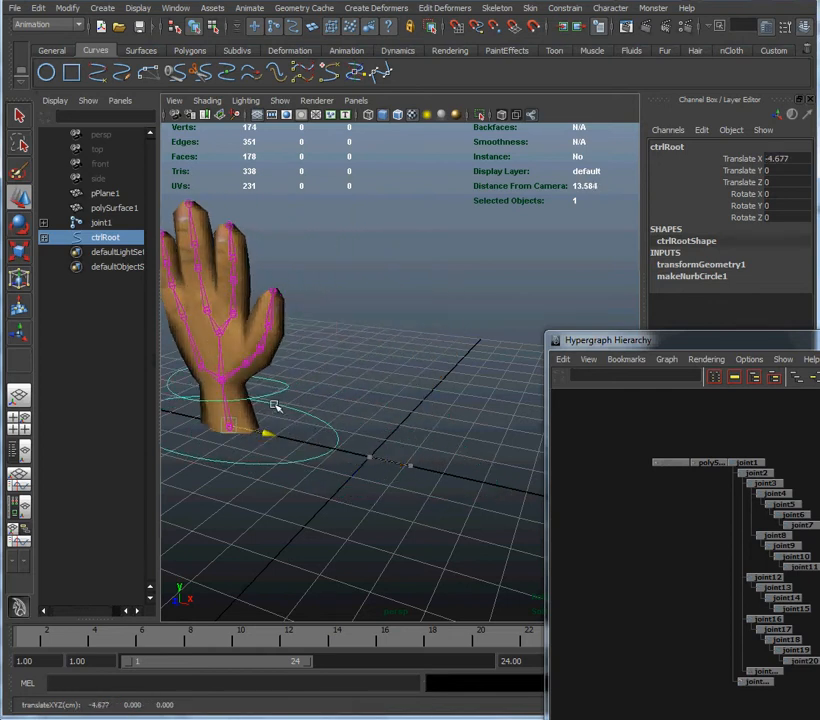
{"action": "left_click_drag", "start_coordinate": [270, 410], "coordinate": [376, 444]}
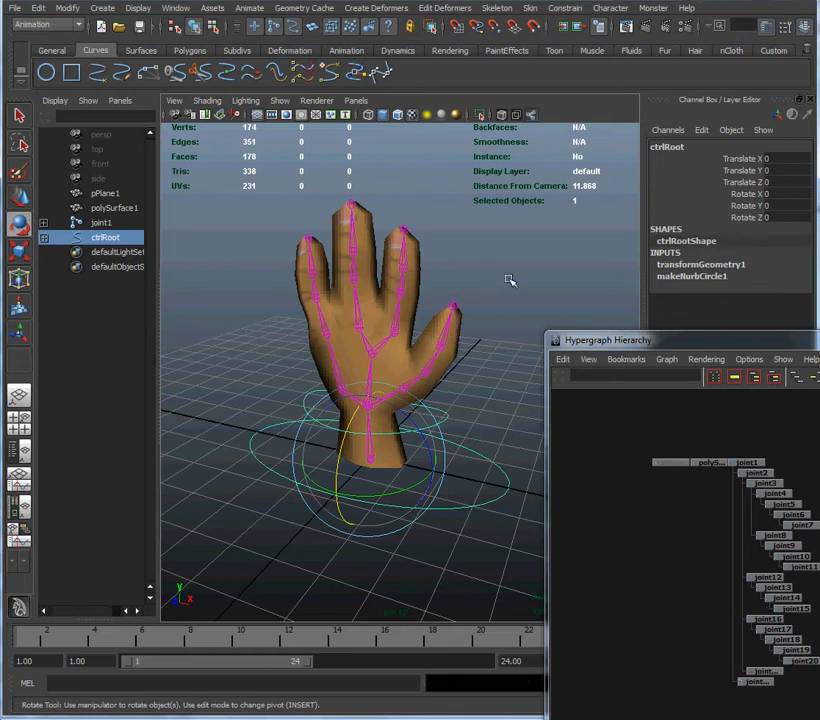
- Lock and hide ctrlWrist's translate, scale and visibility channels, leaving only rotations
{"action": "left_click", "coordinate": [440, 414]}
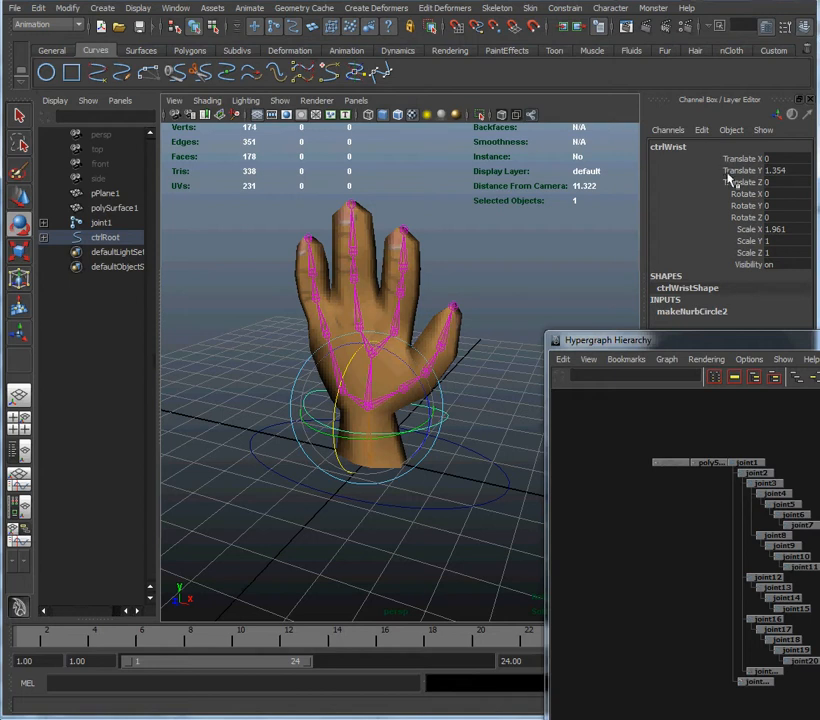
{"action": "mouse_move", "coordinate": [692, 164]}
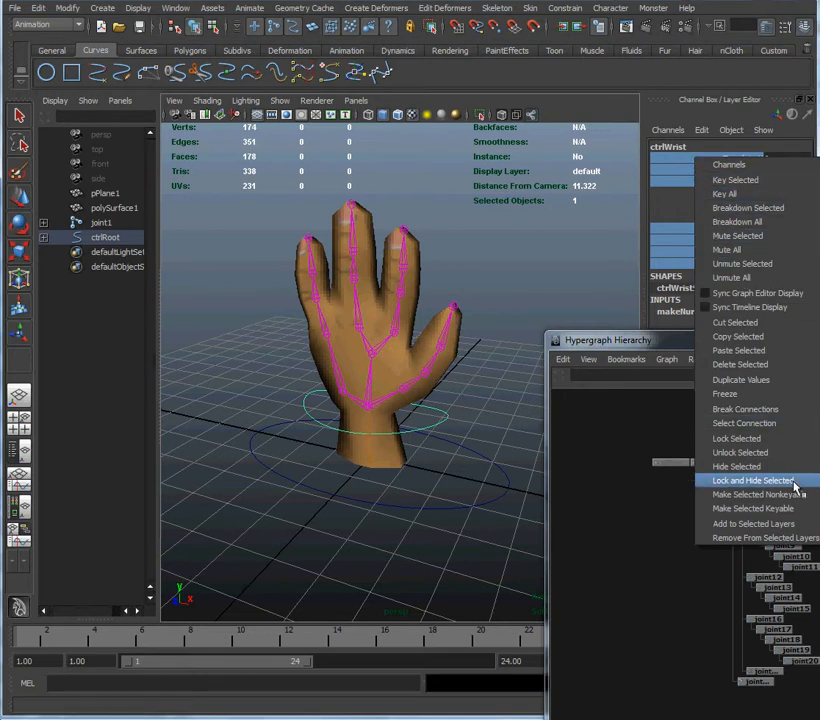
{"action": "left_click", "coordinate": [752, 480]}
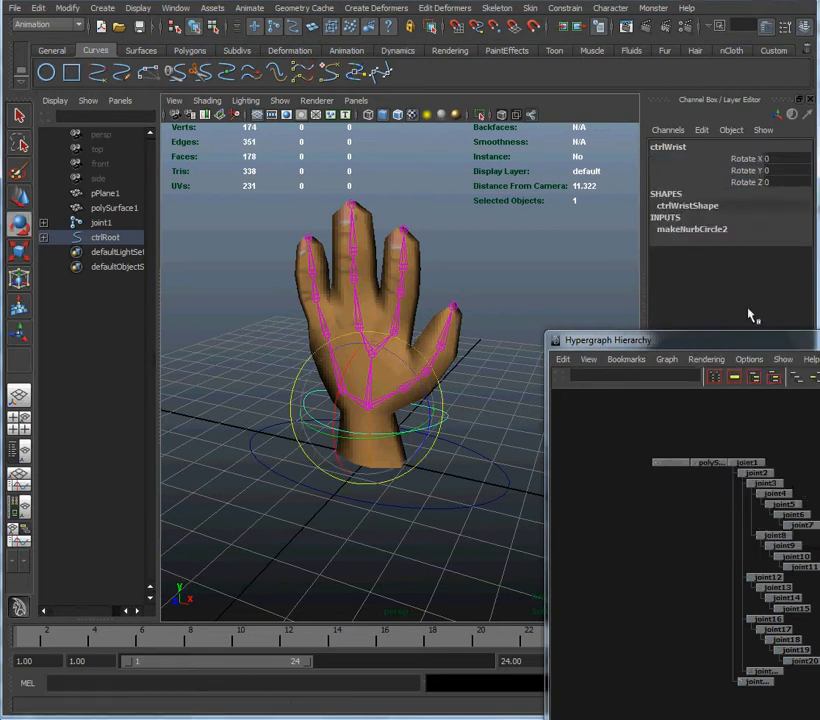